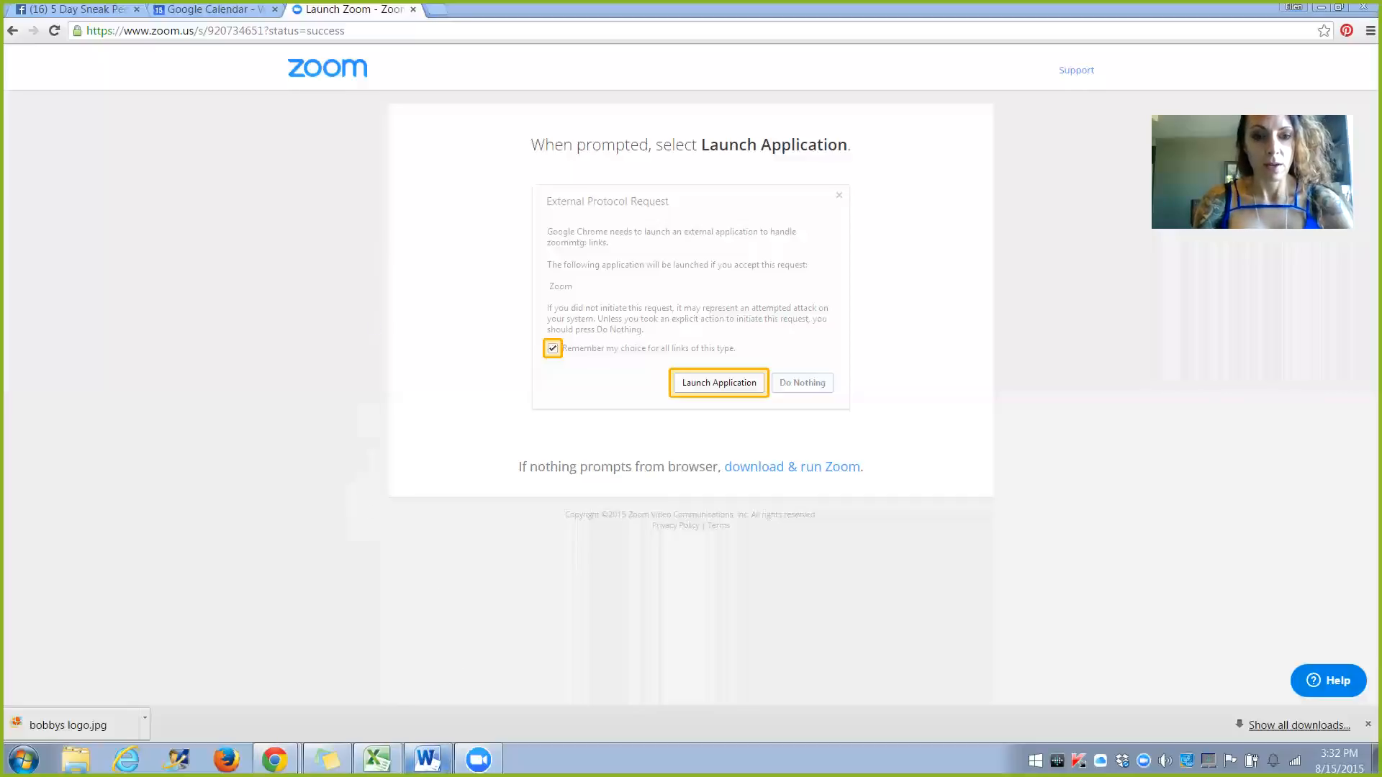
- Accept the External Protocol Request to launch the Zoom application
left_click(427, 759)
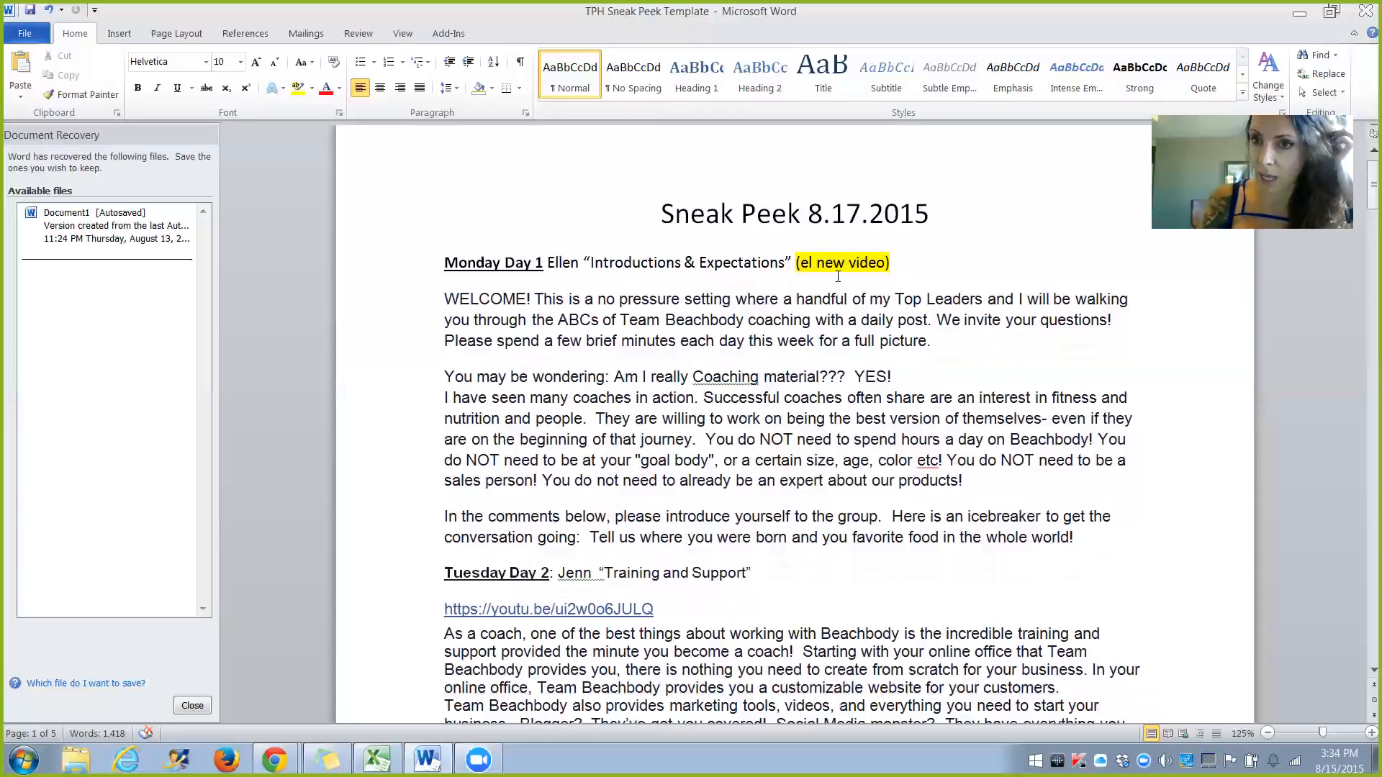
scroll("up", 3)
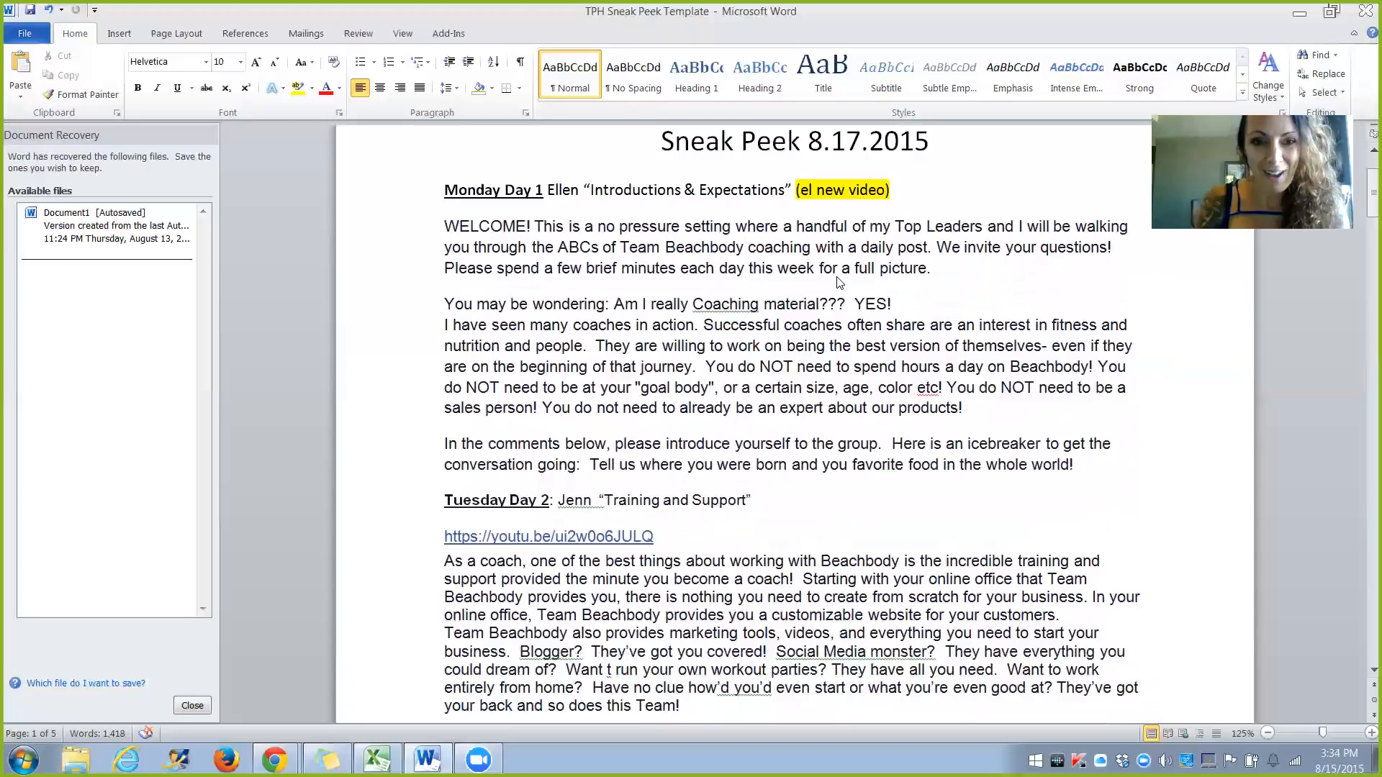
scroll("down", 3)
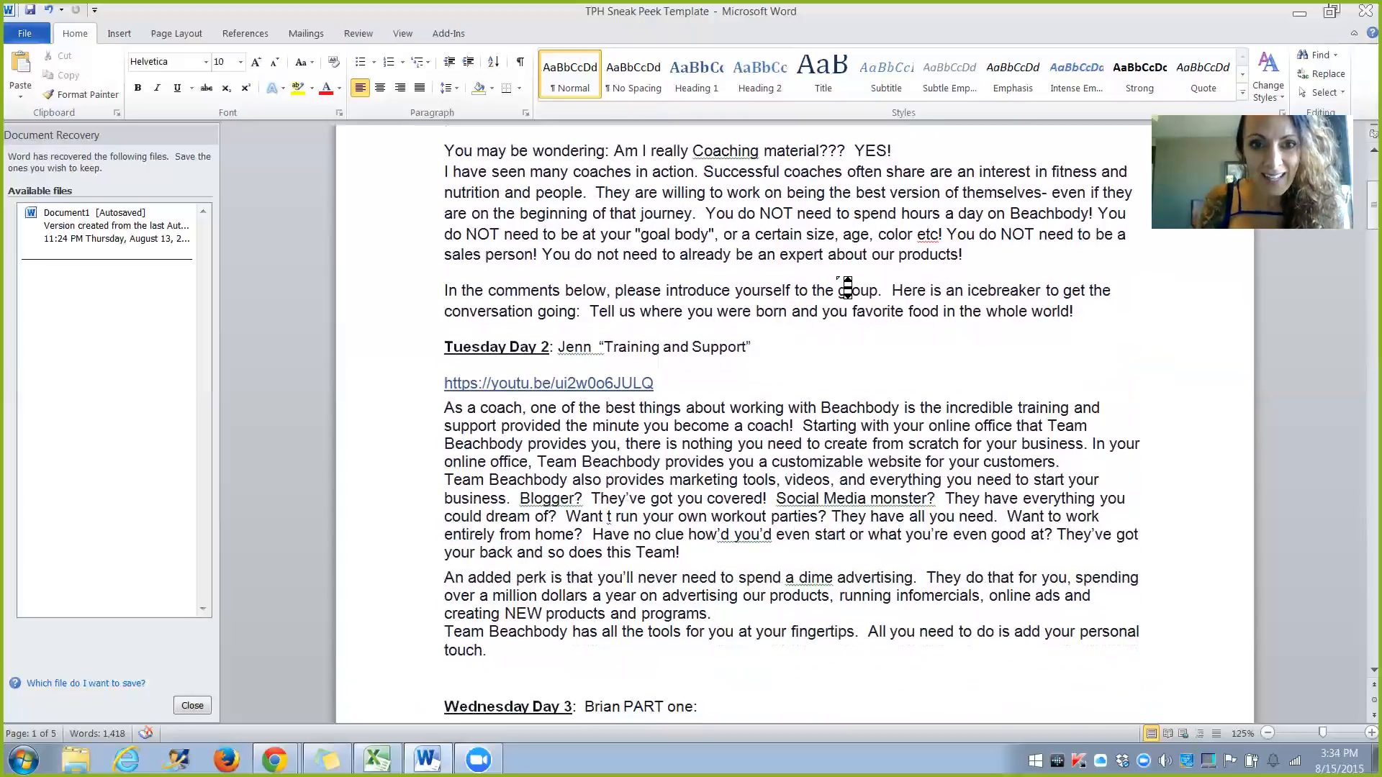
scroll("down", 3)
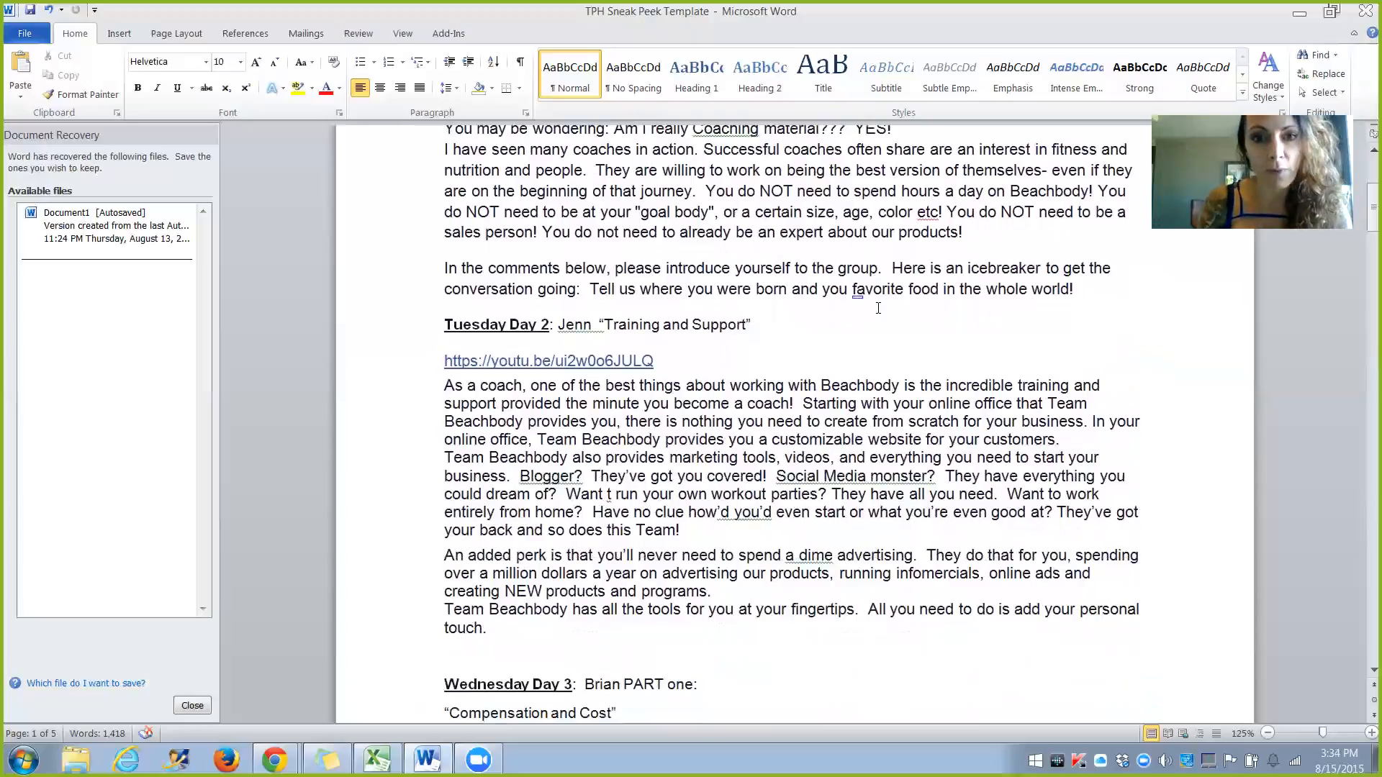
scroll("down", 3)
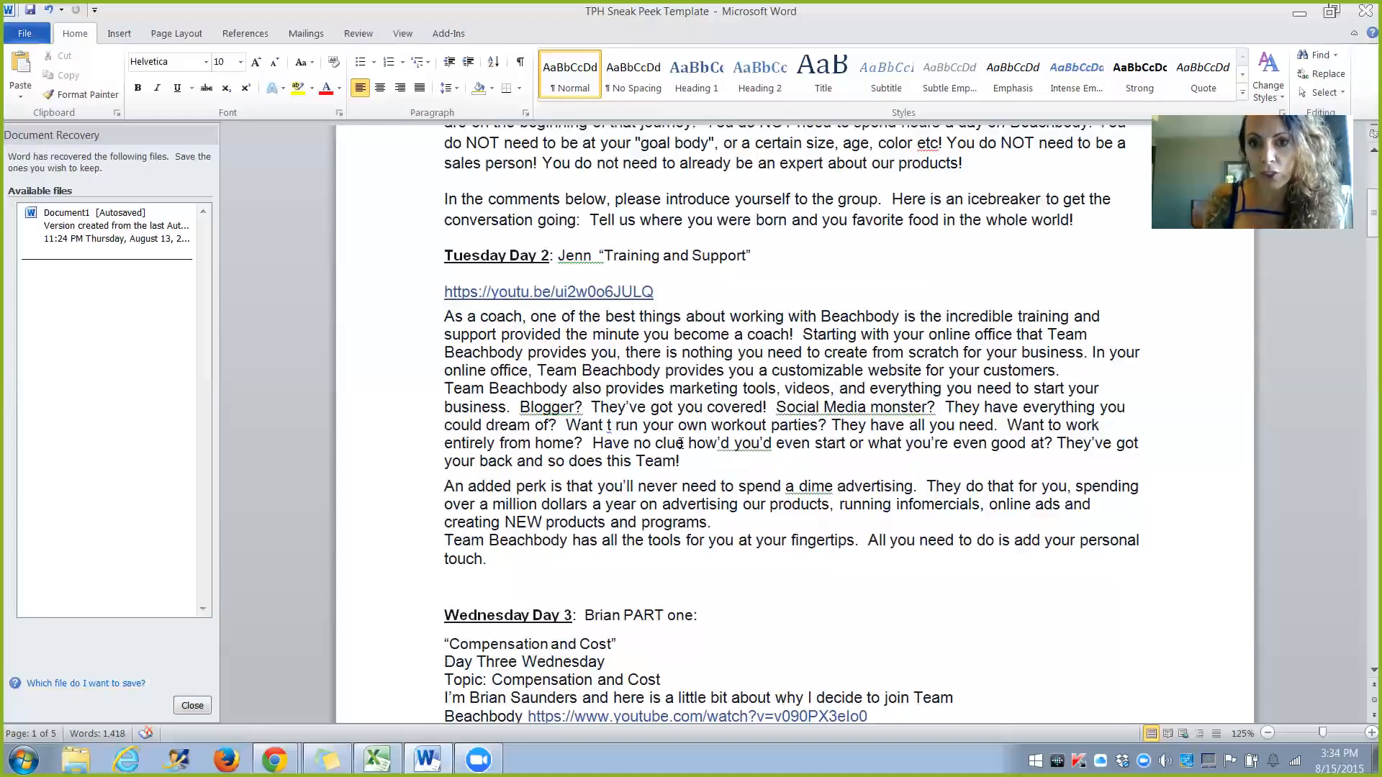
scroll("down", 3)
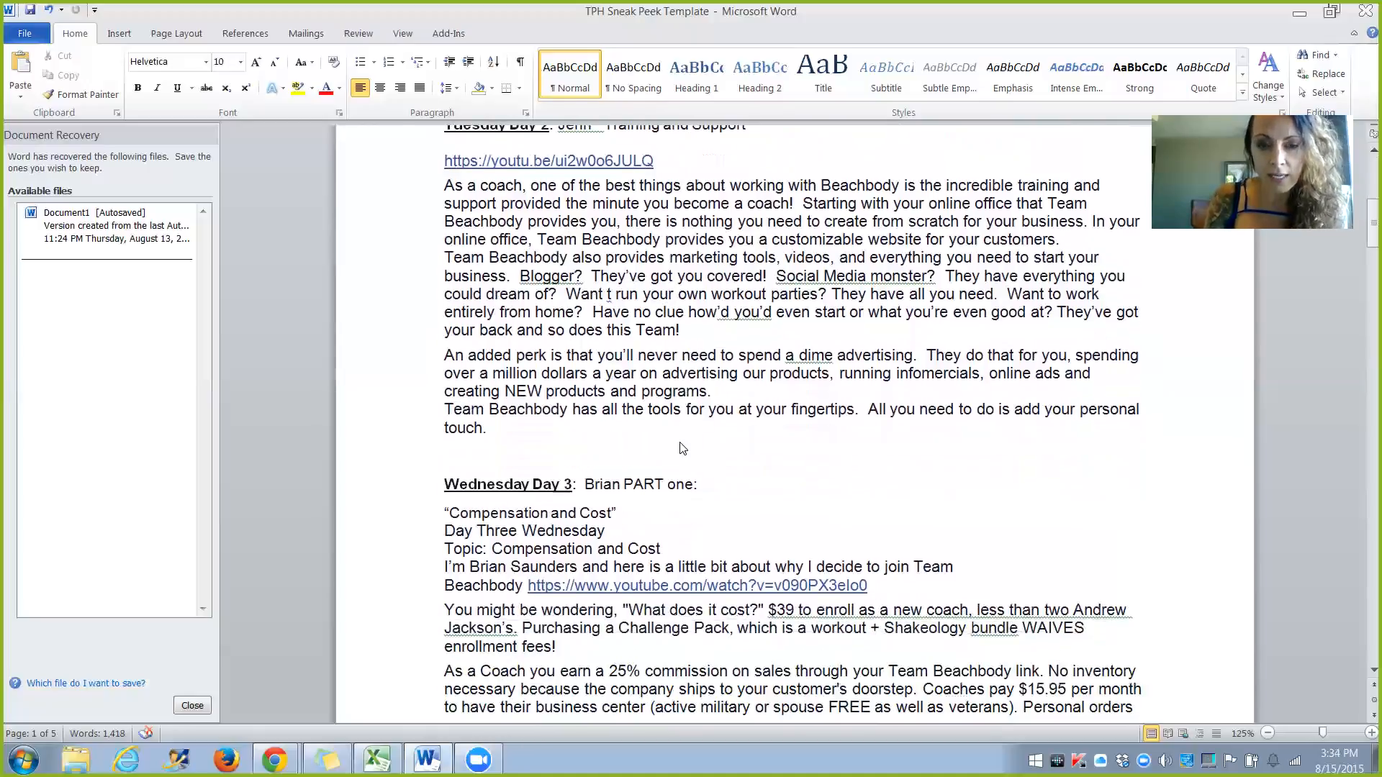
scroll("down", 3)
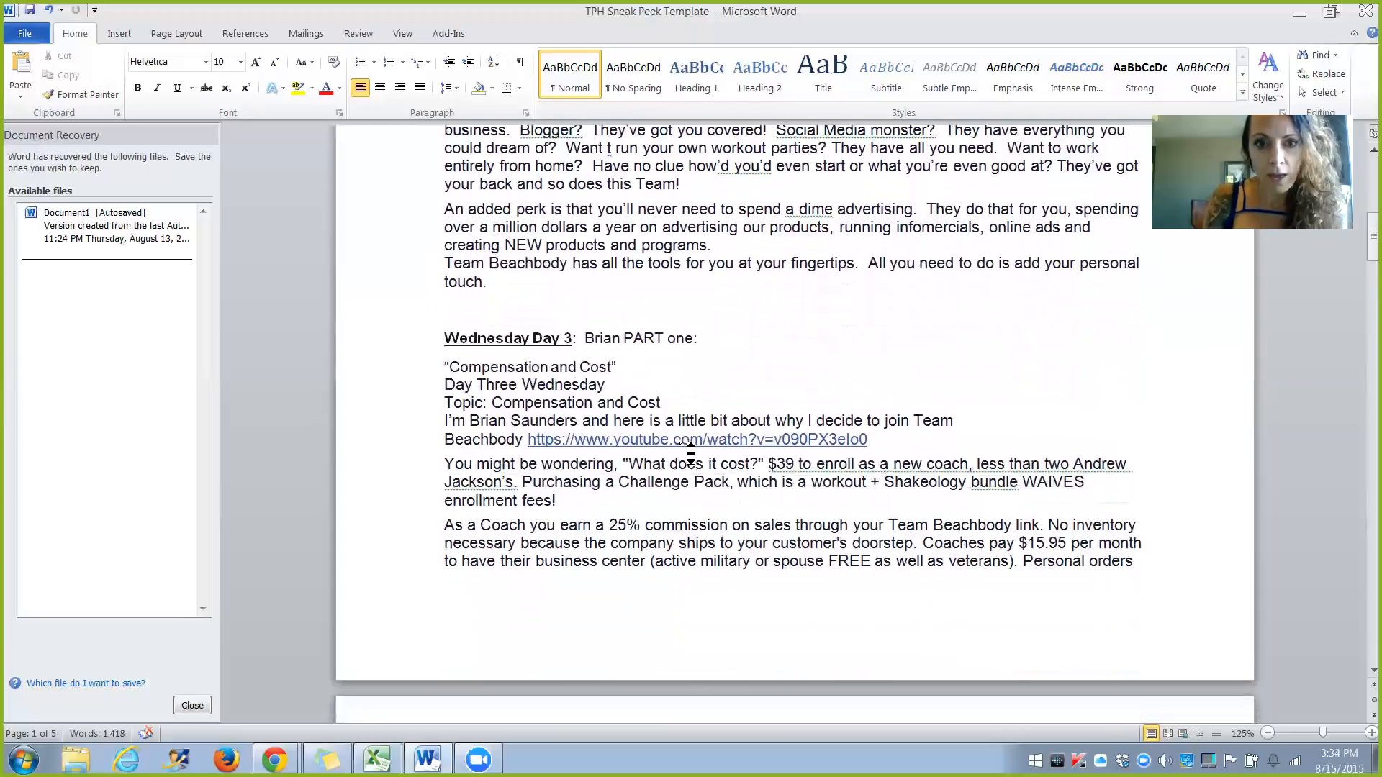
scroll("up", 3)
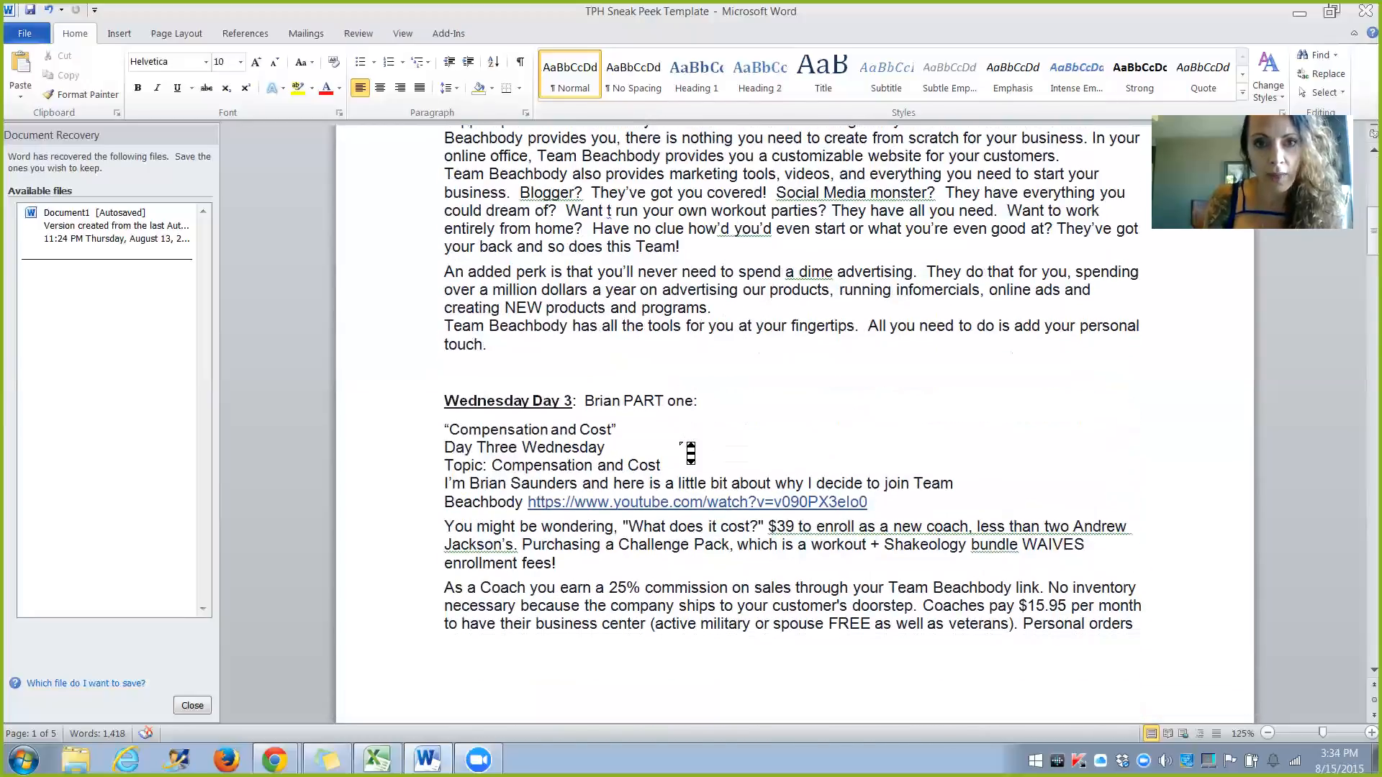
scroll("down", 3)
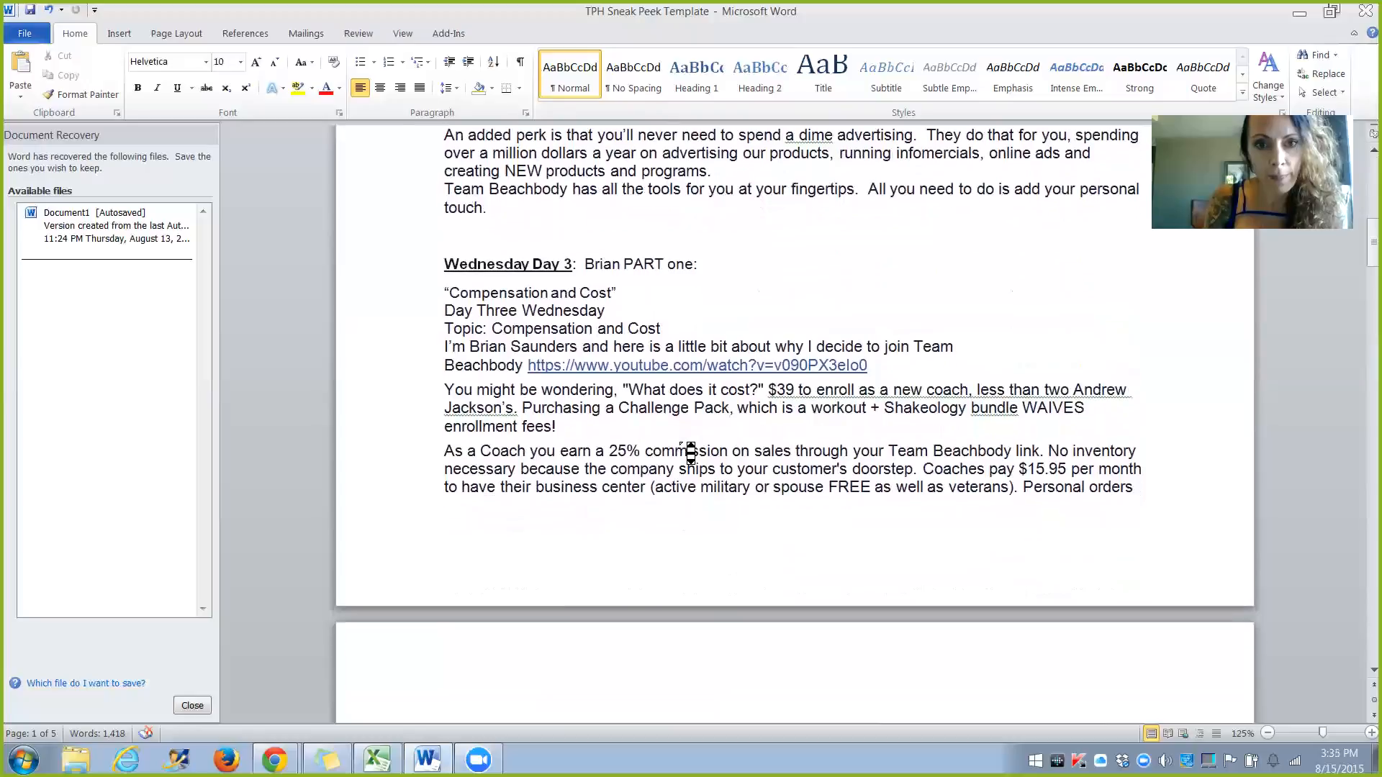
scroll("down", 3)
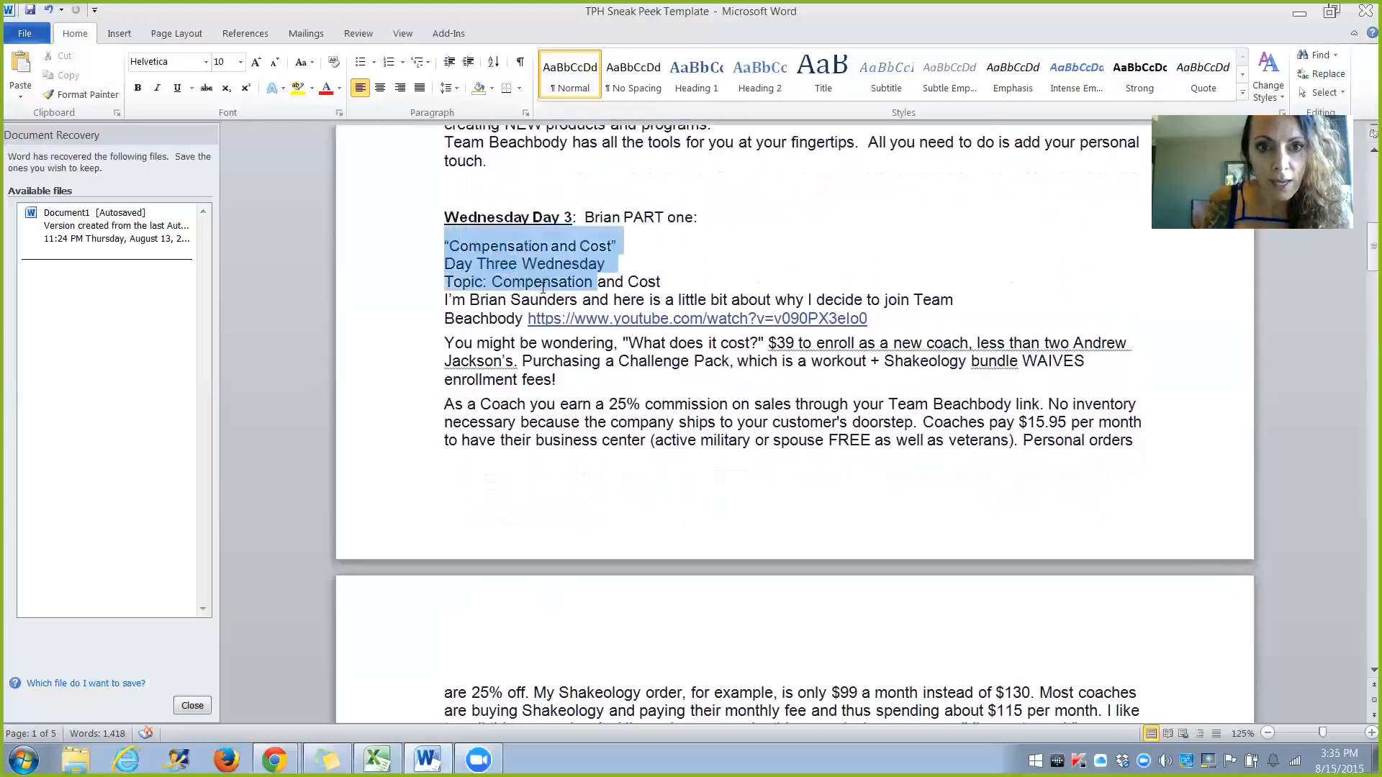
left_click(498, 247)
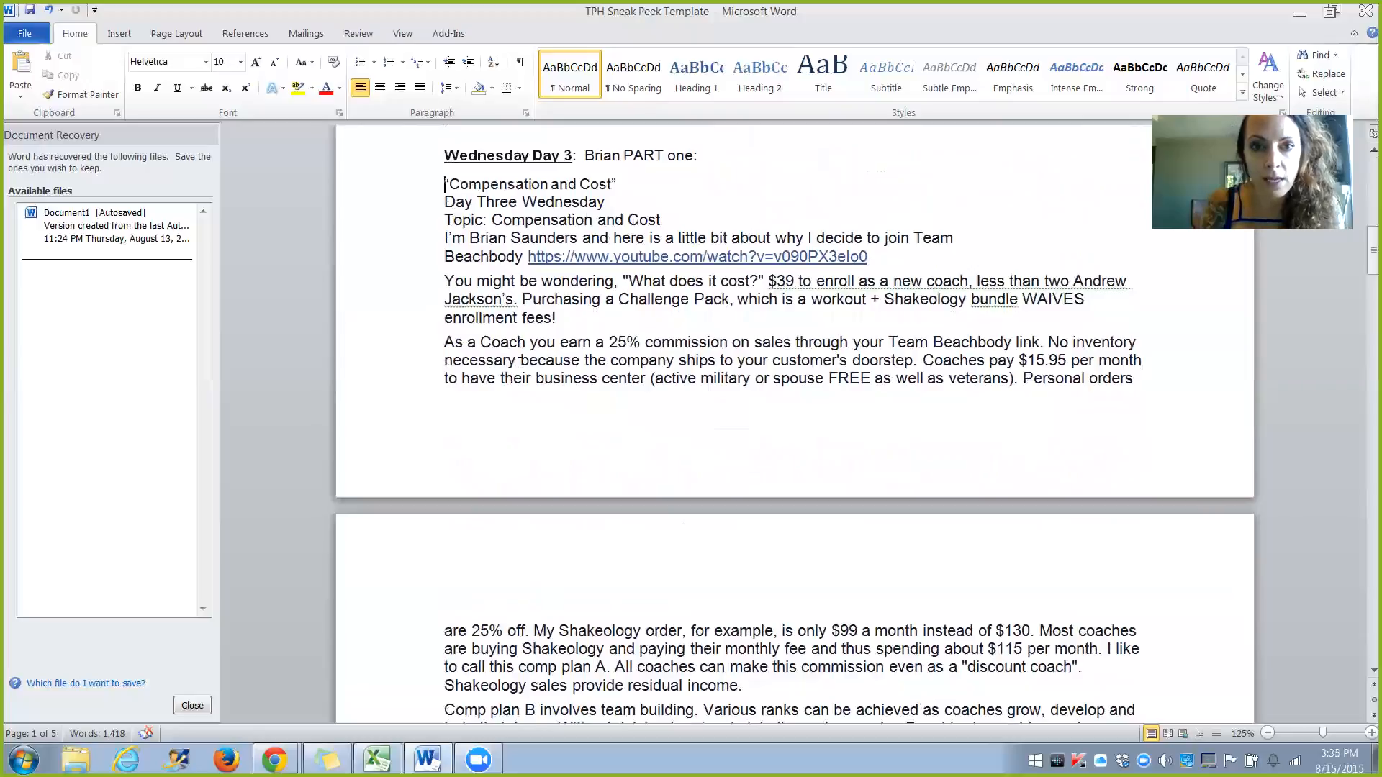
scroll("down", 3)
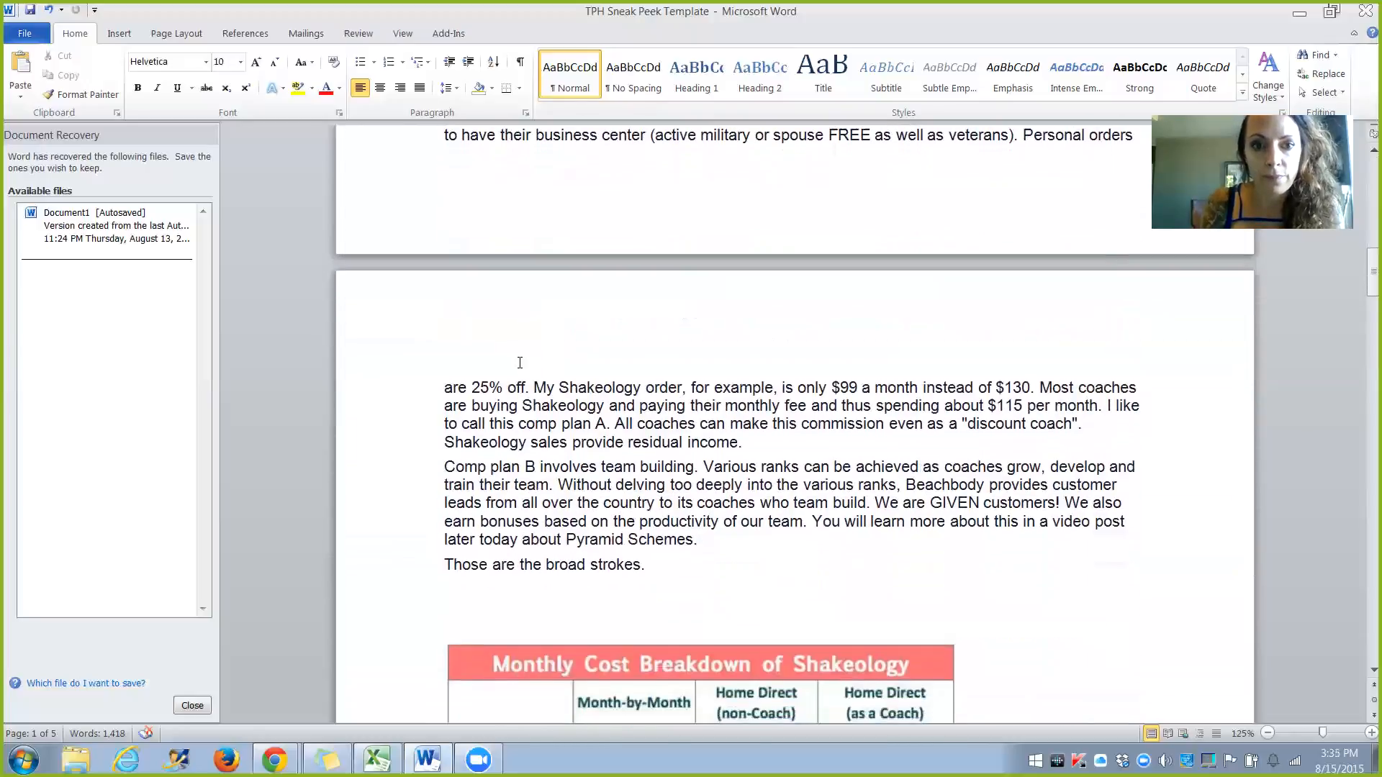
scroll("down", 3)
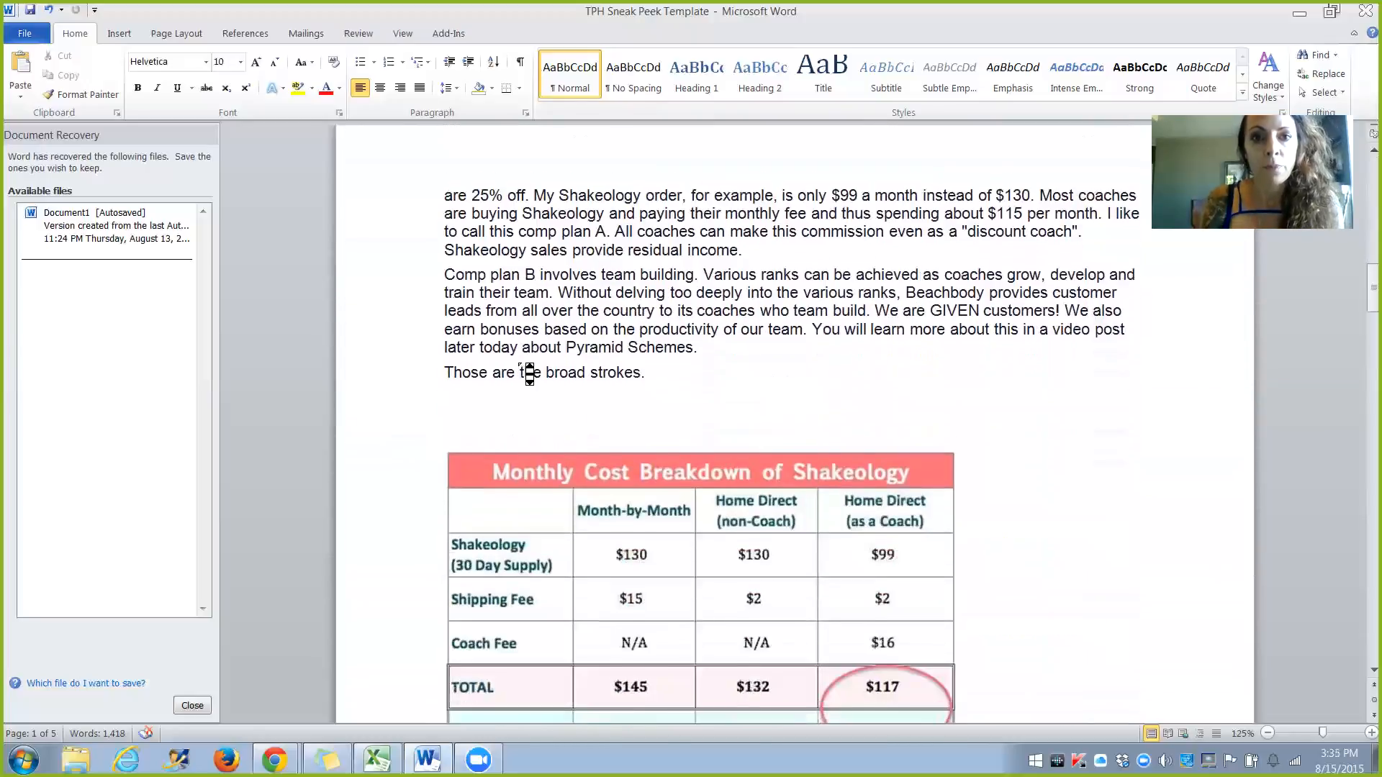
scroll("down", 3)
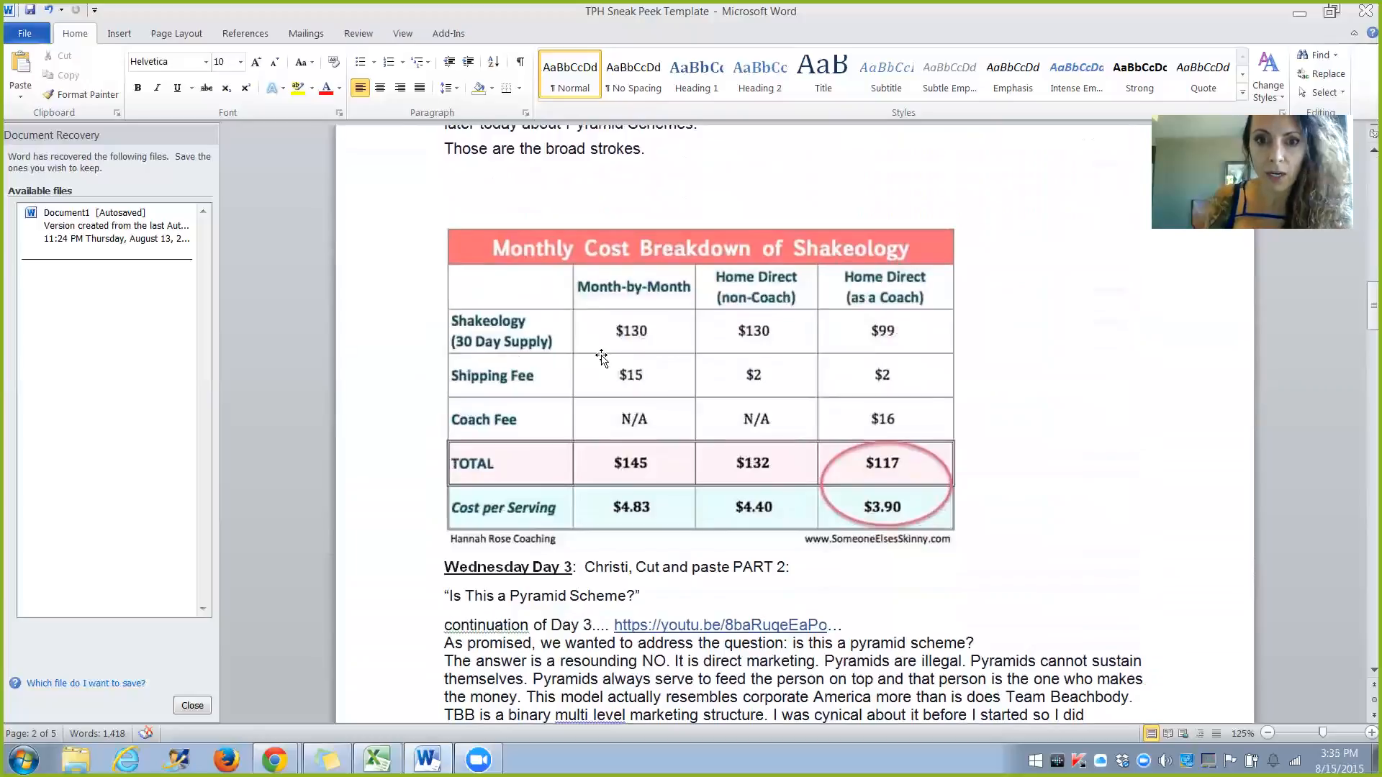
scroll("up", 3)
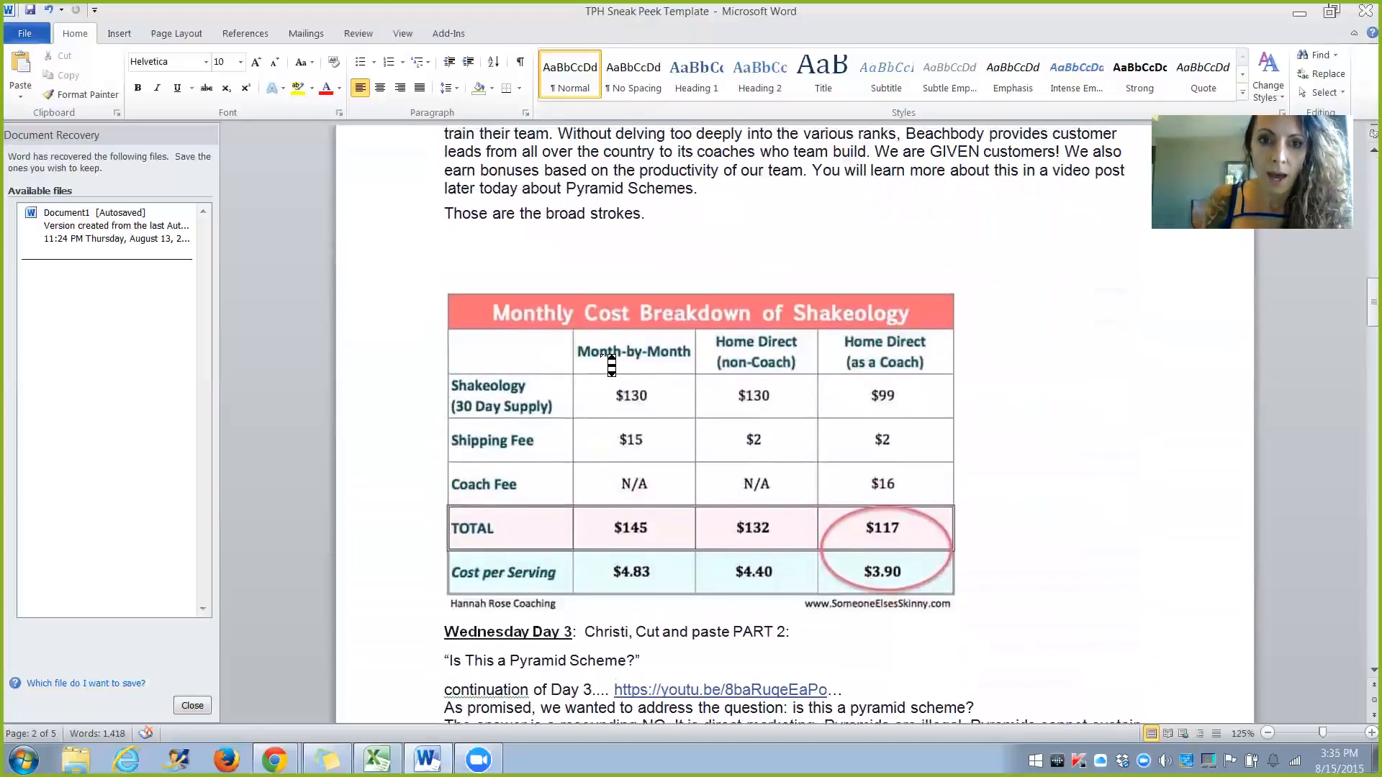
scroll("down", 3)
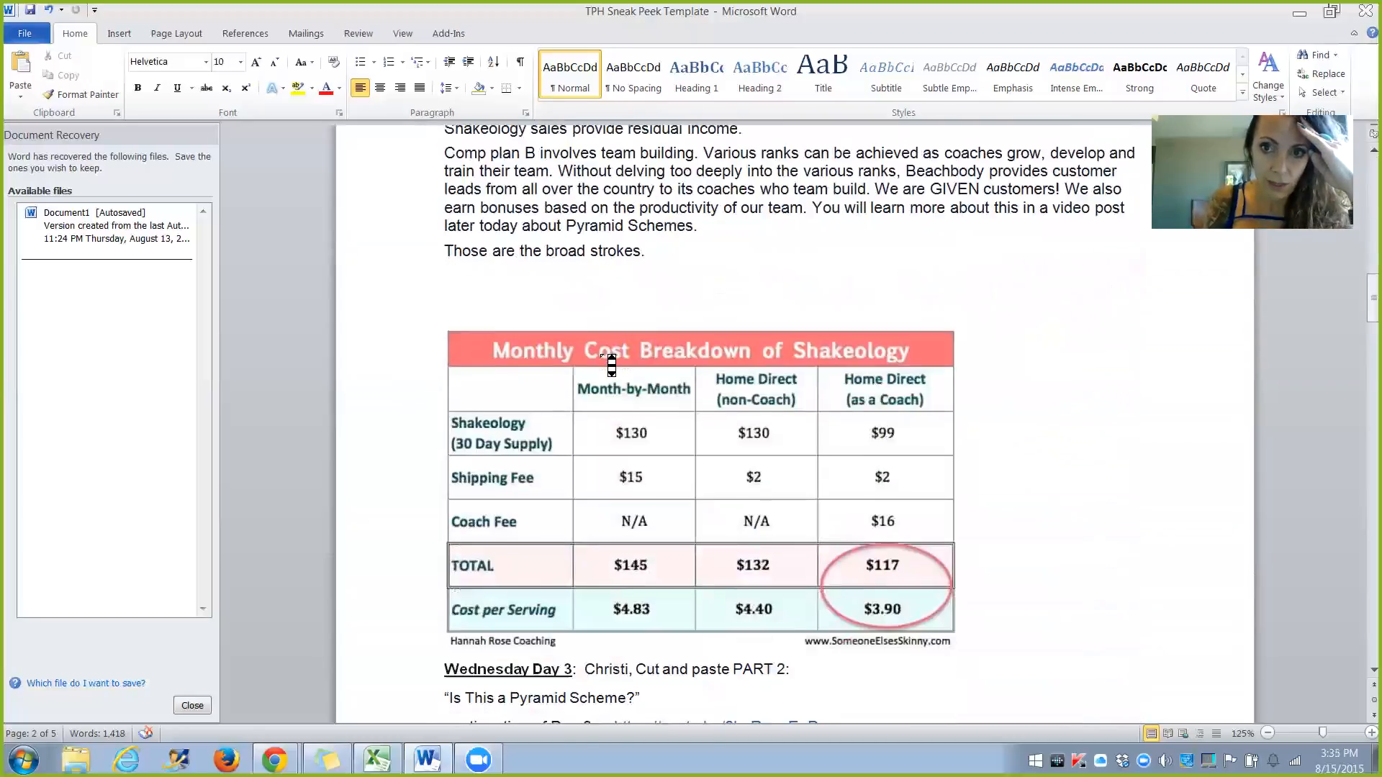
scroll("up", 3)
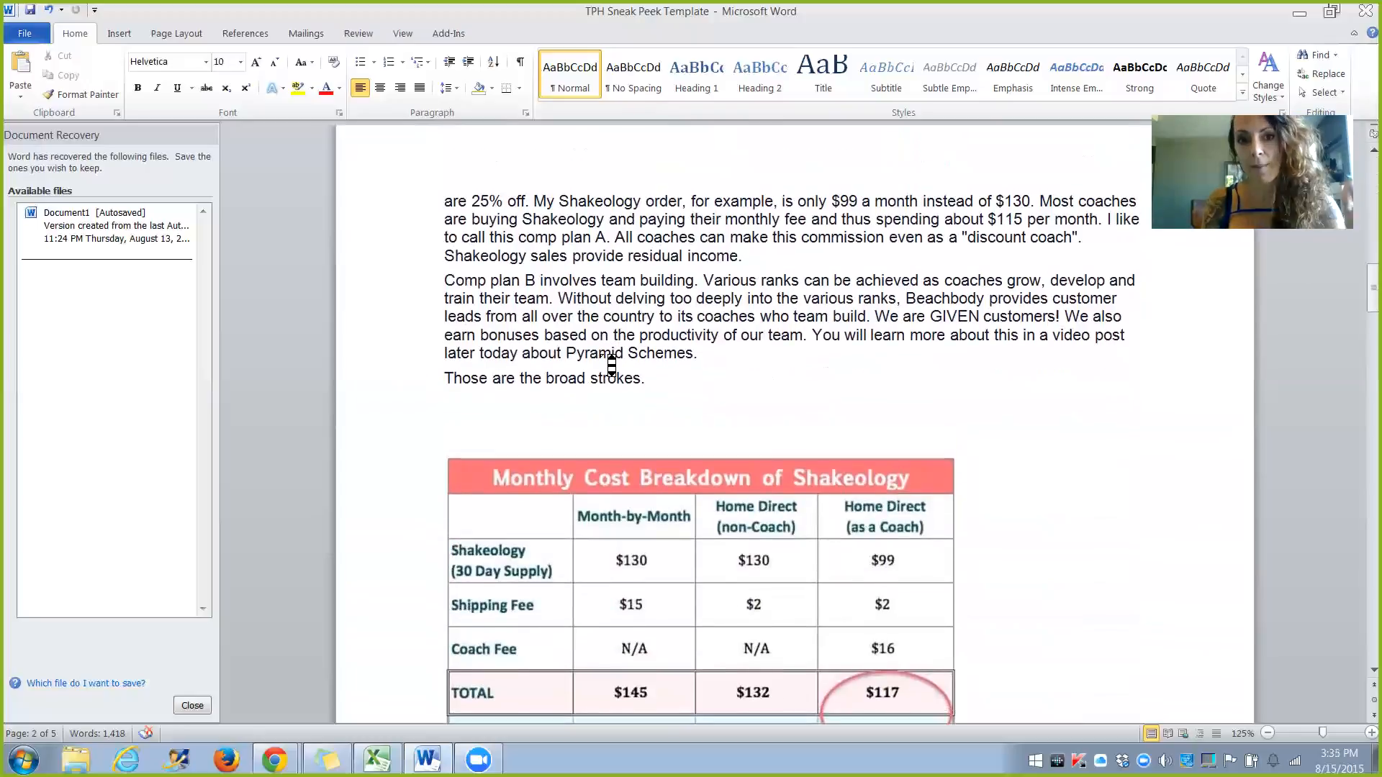
scroll("down", 3)
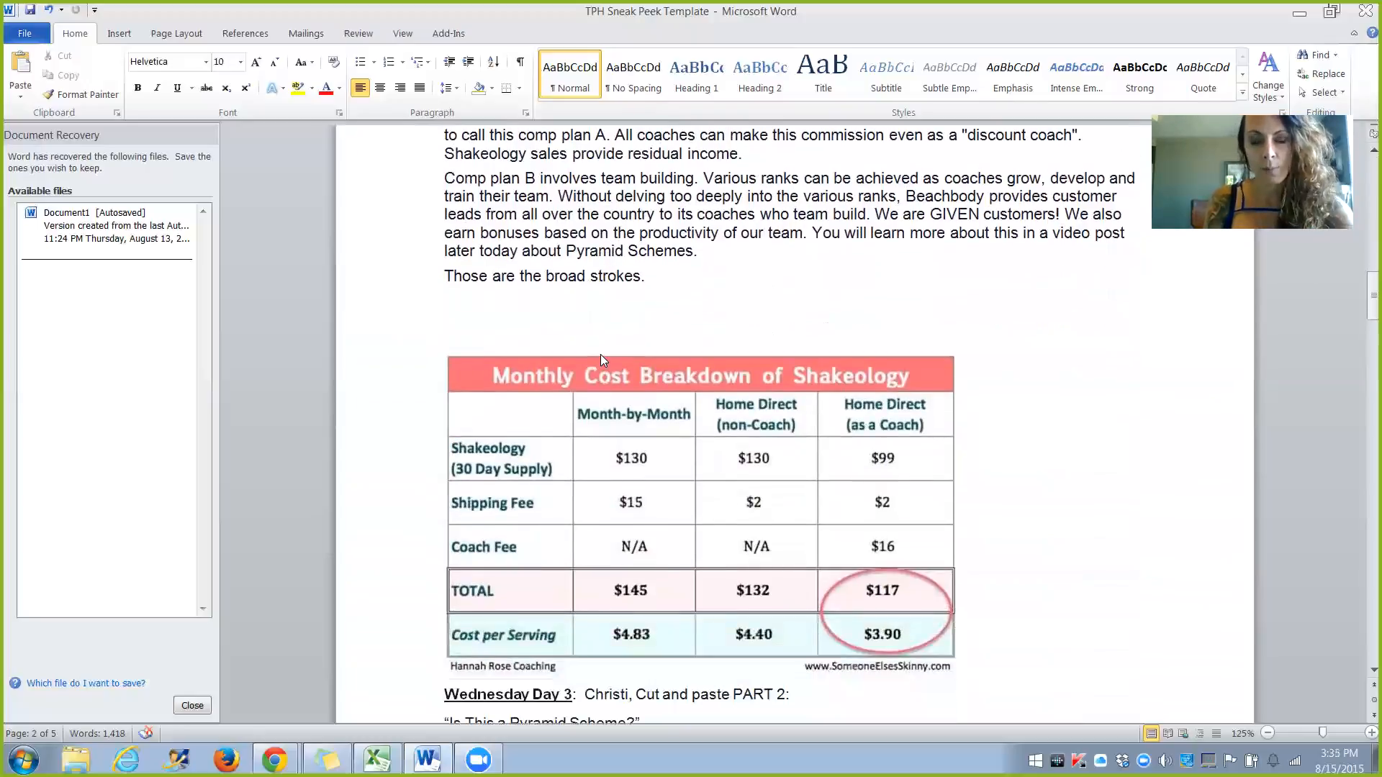
scroll("down", 3)
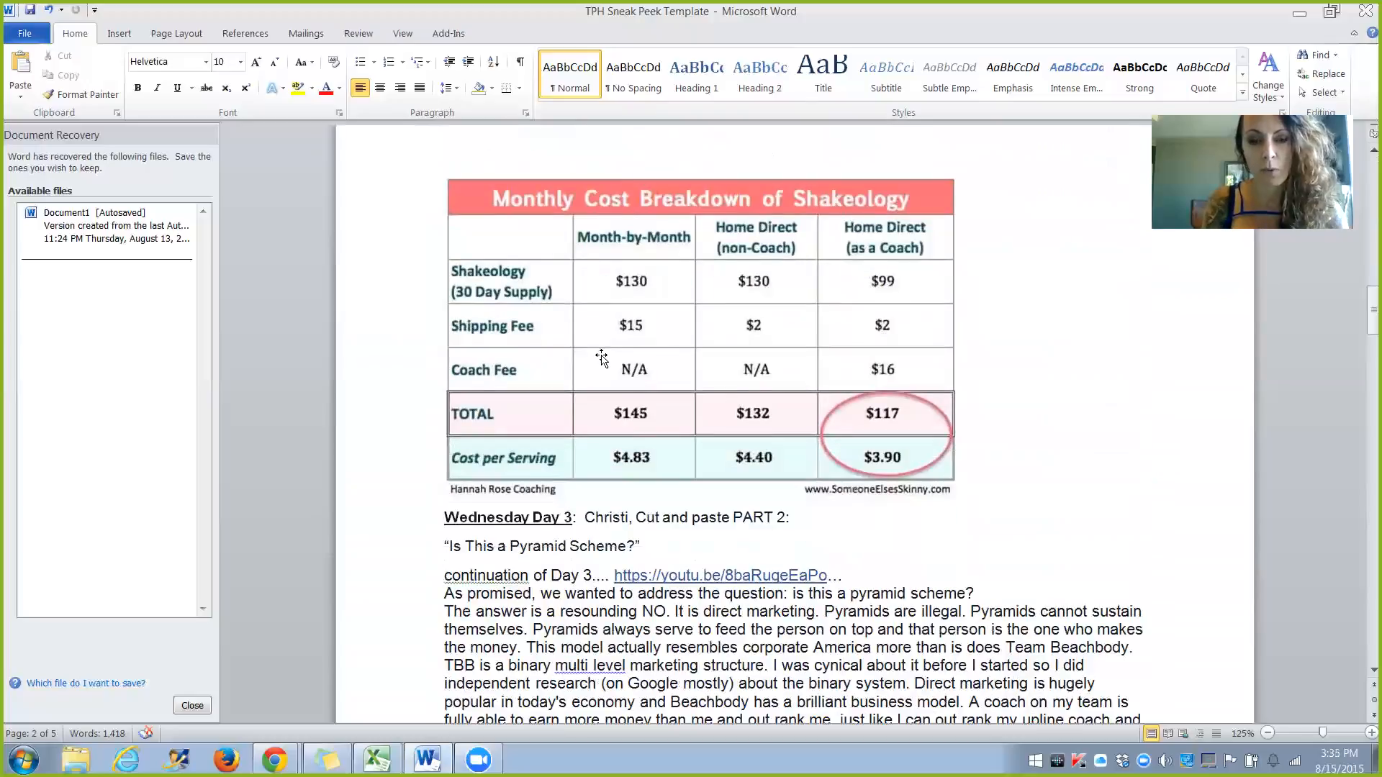
scroll("down", 3)
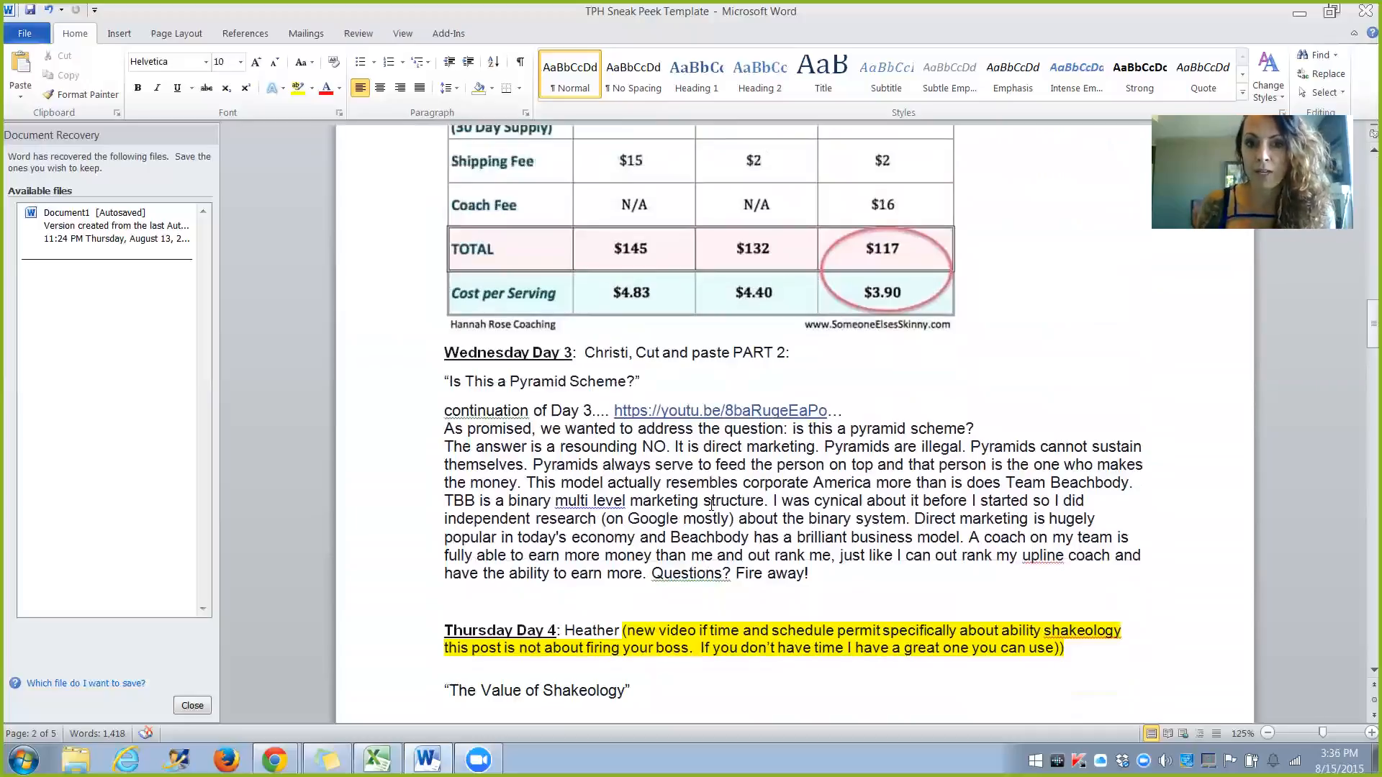
scroll("down", 3)
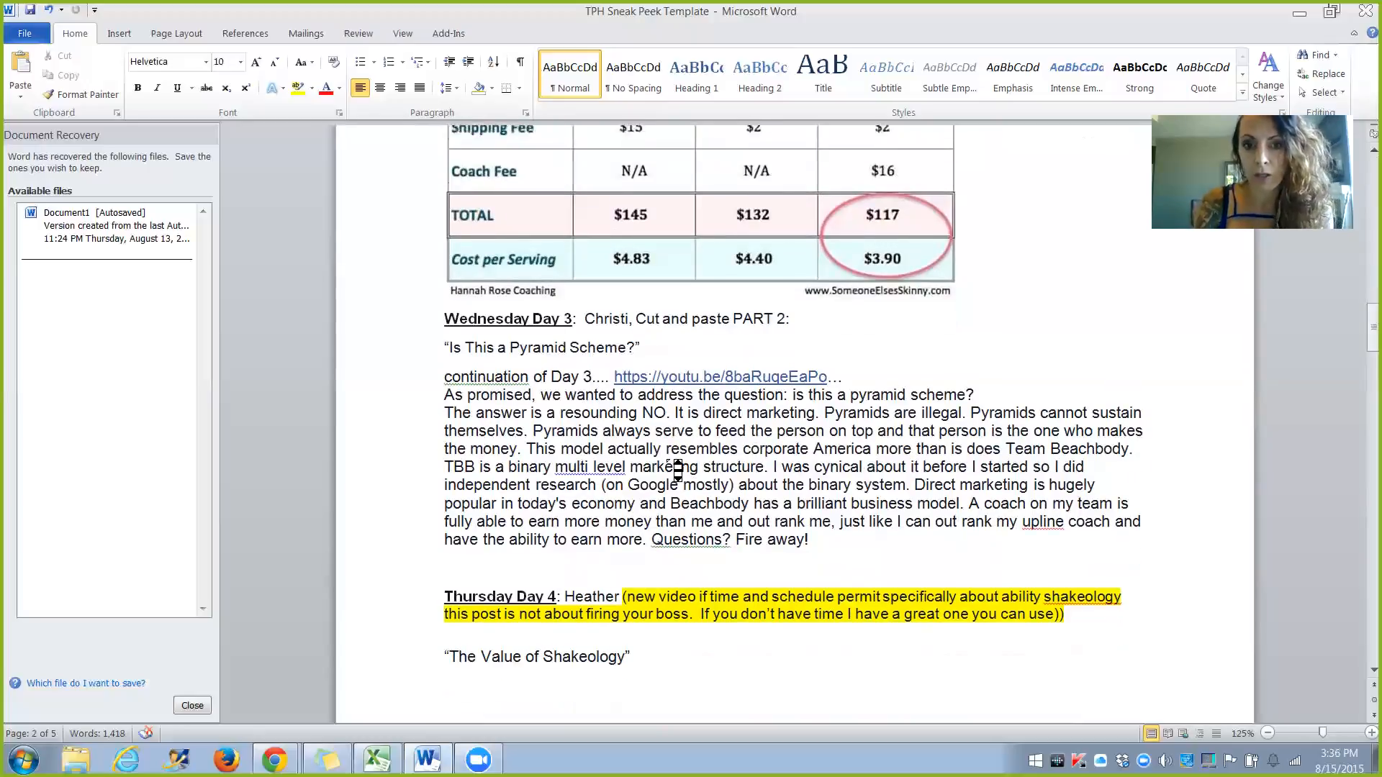
scroll("down", 3)
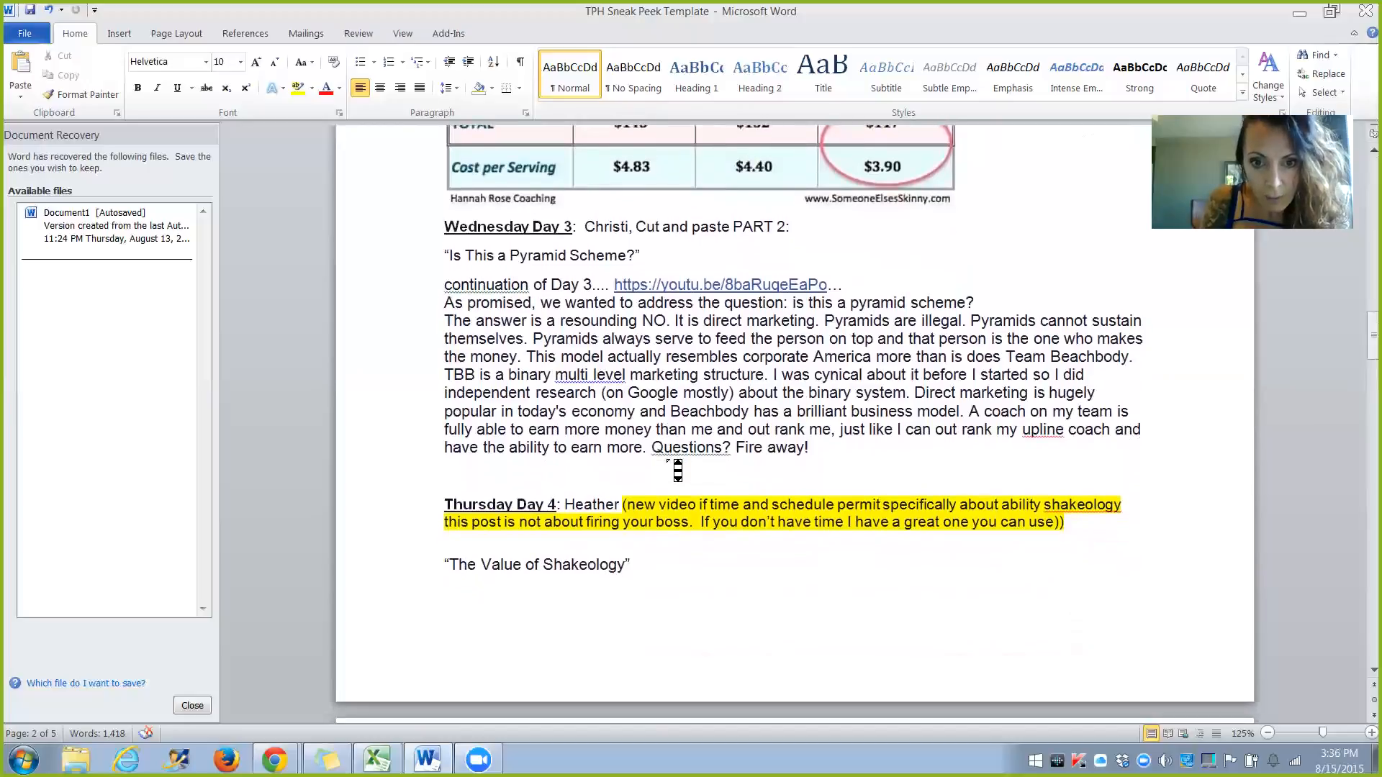
scroll("down", 3)
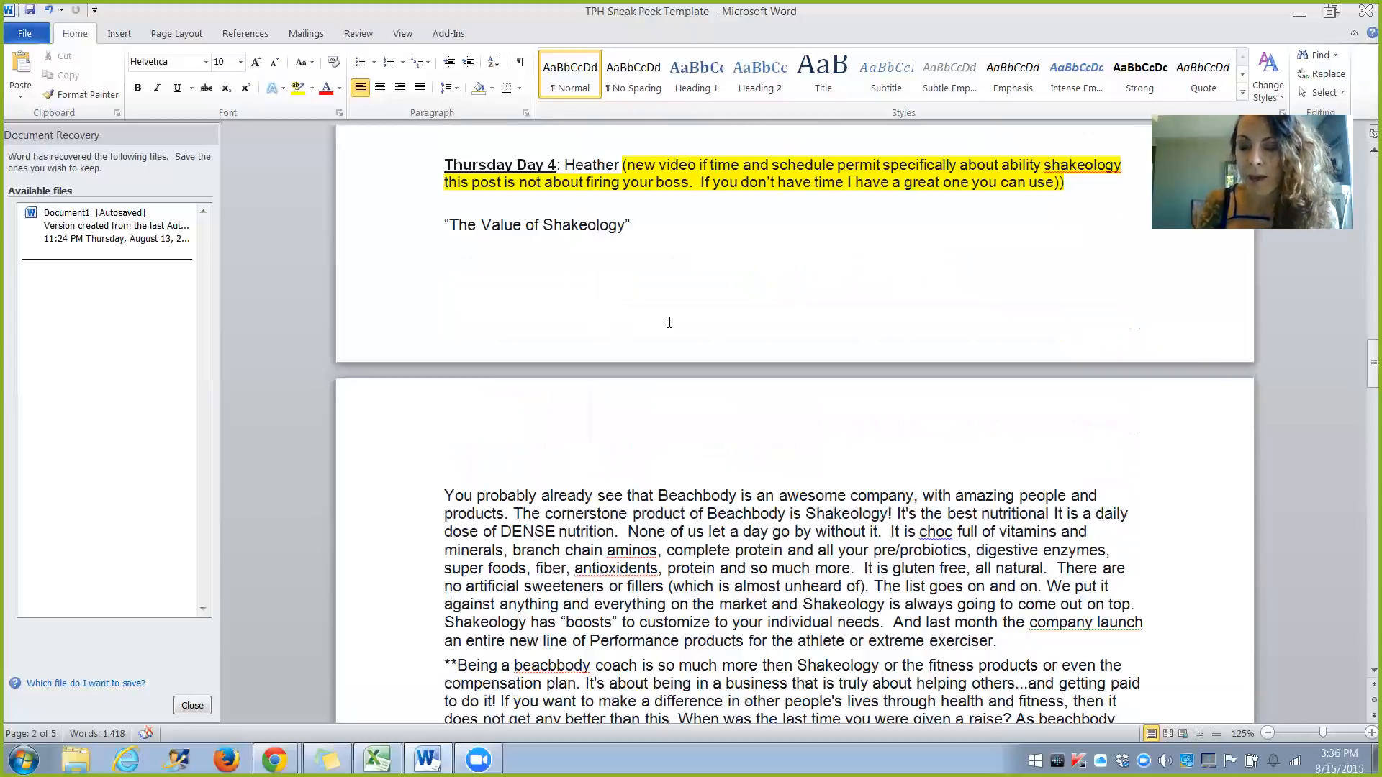
- Scroll past Thursday Day 4 to the Shakeology text and the Friday Day 5 coach list
scroll("down", 3)
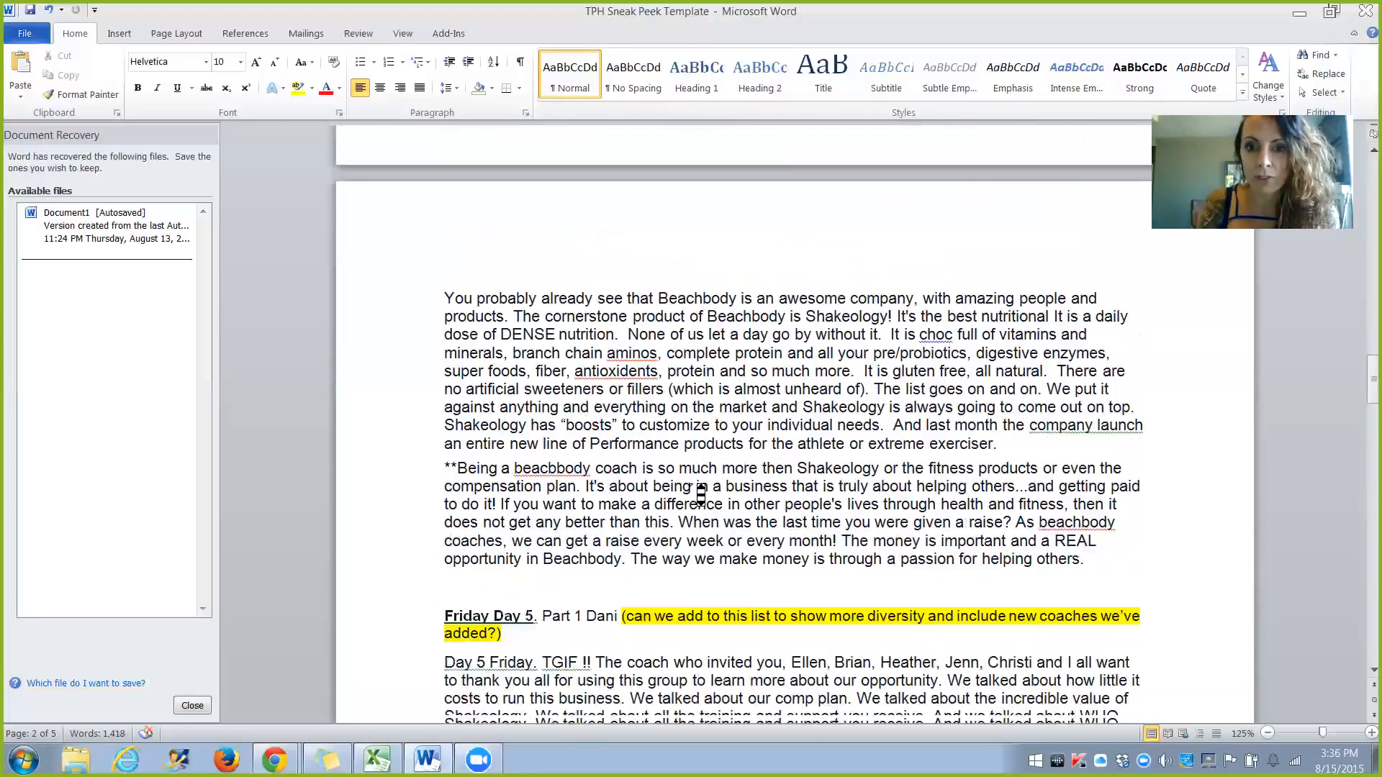
scroll("up", 3)
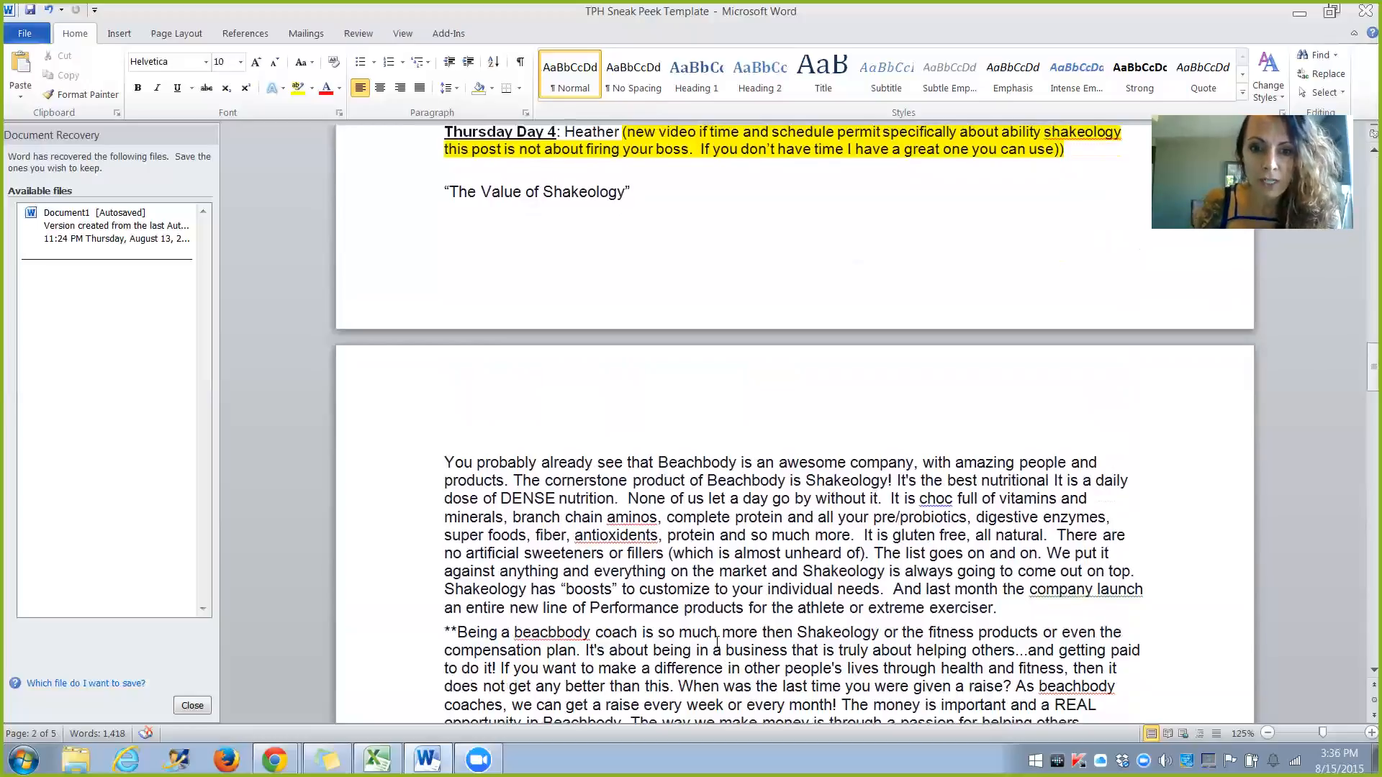
scroll("up", 3)
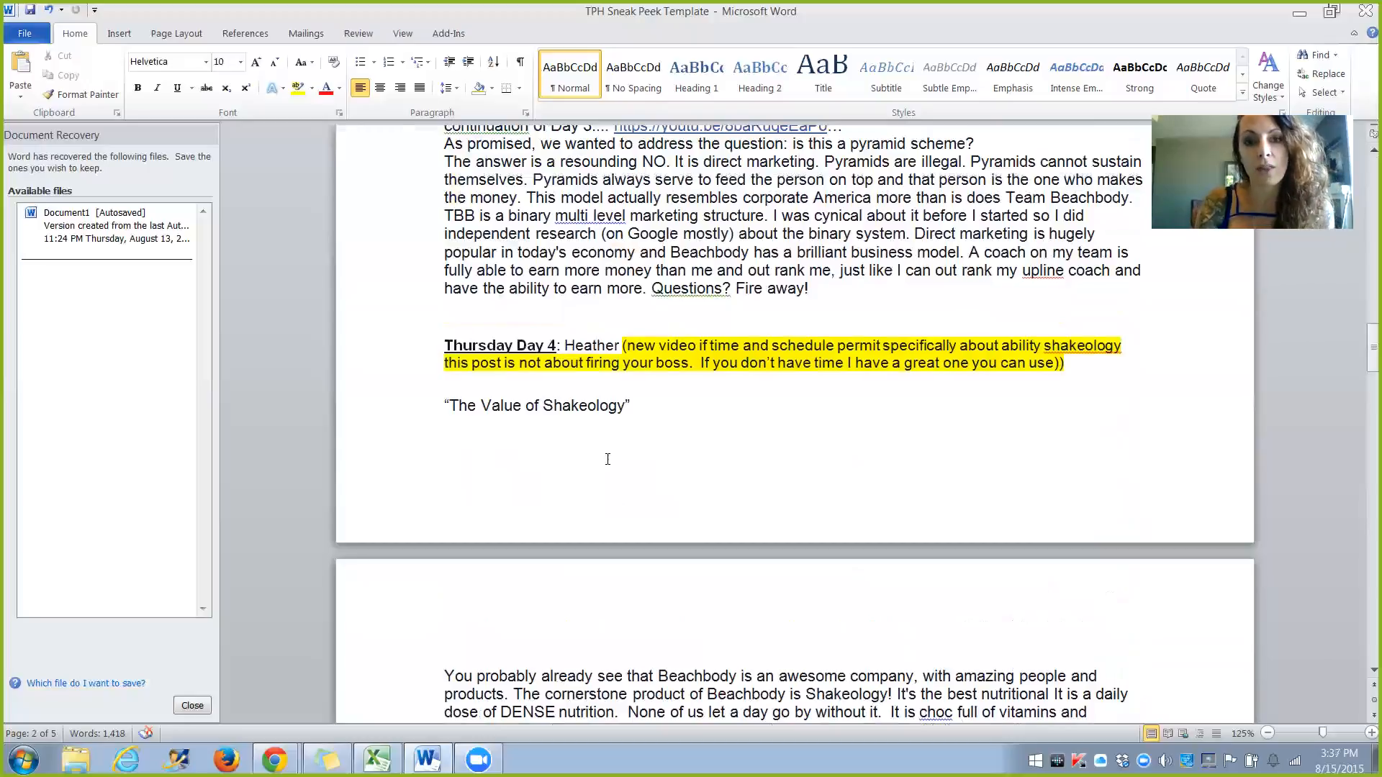
mouse_move(658, 430)
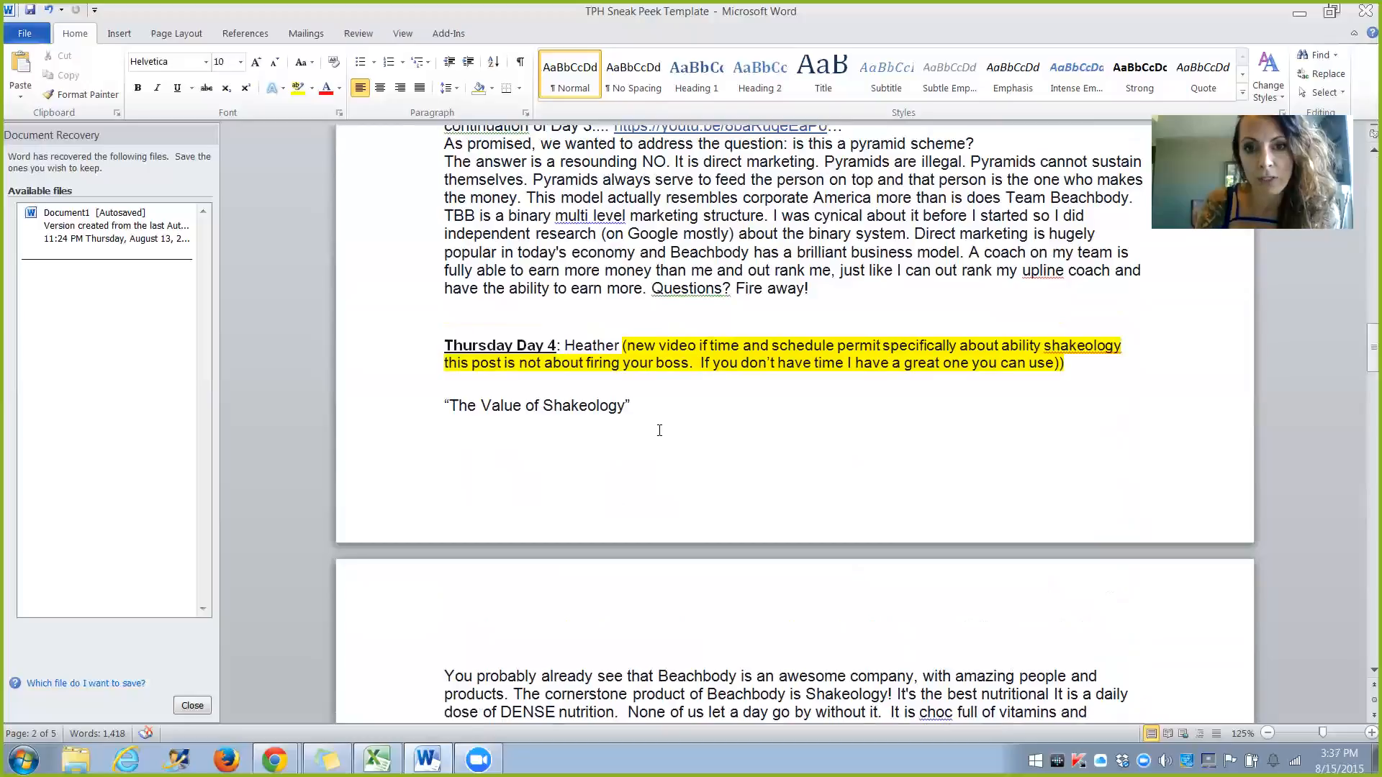
scroll("down", 3)
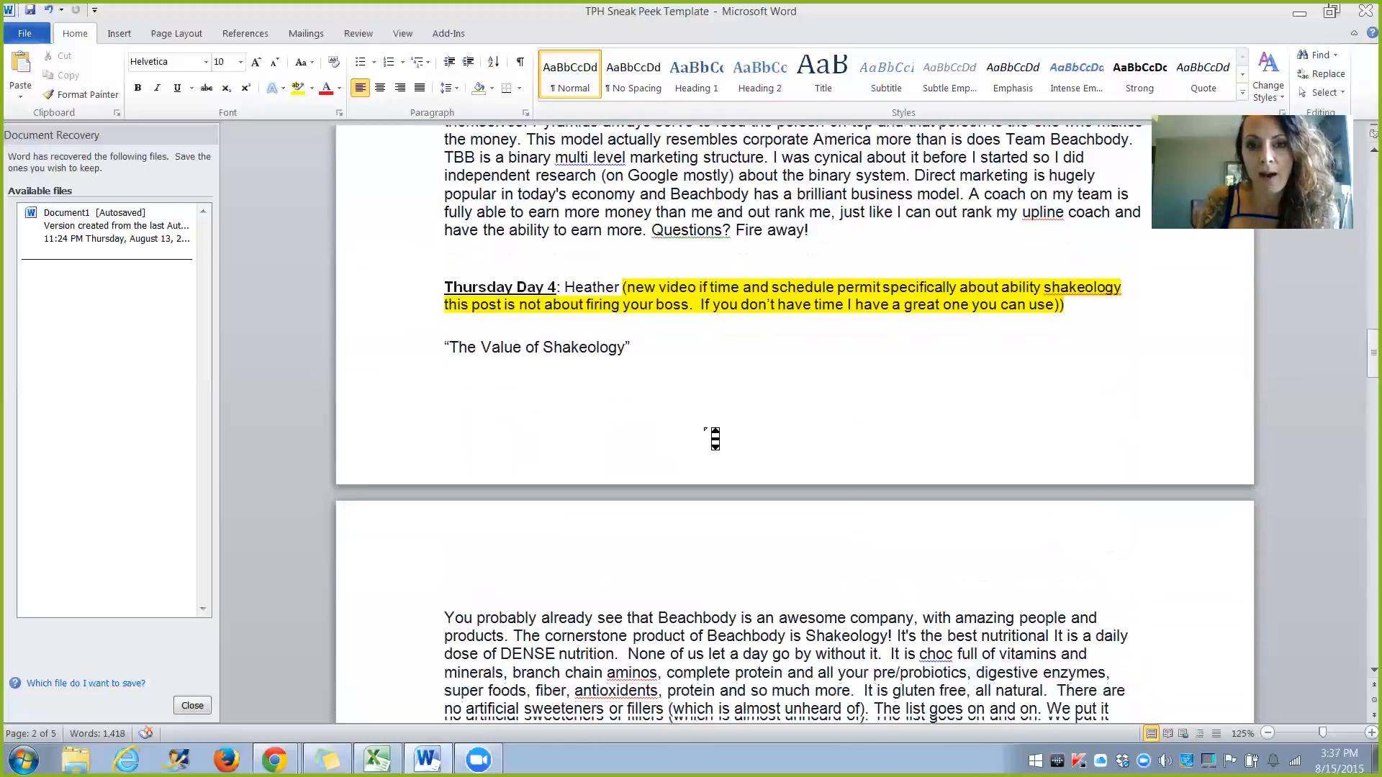
scroll("down", 3)
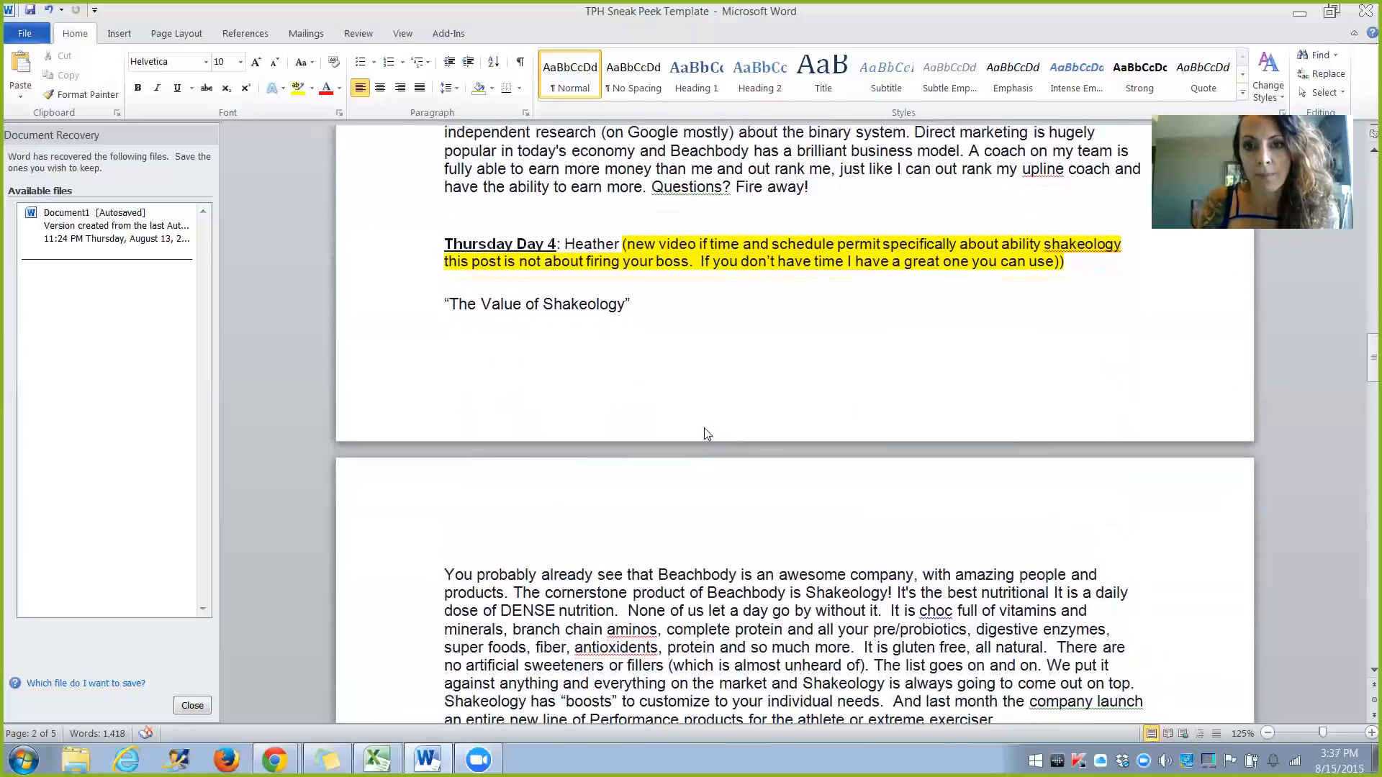
scroll("down", 3)
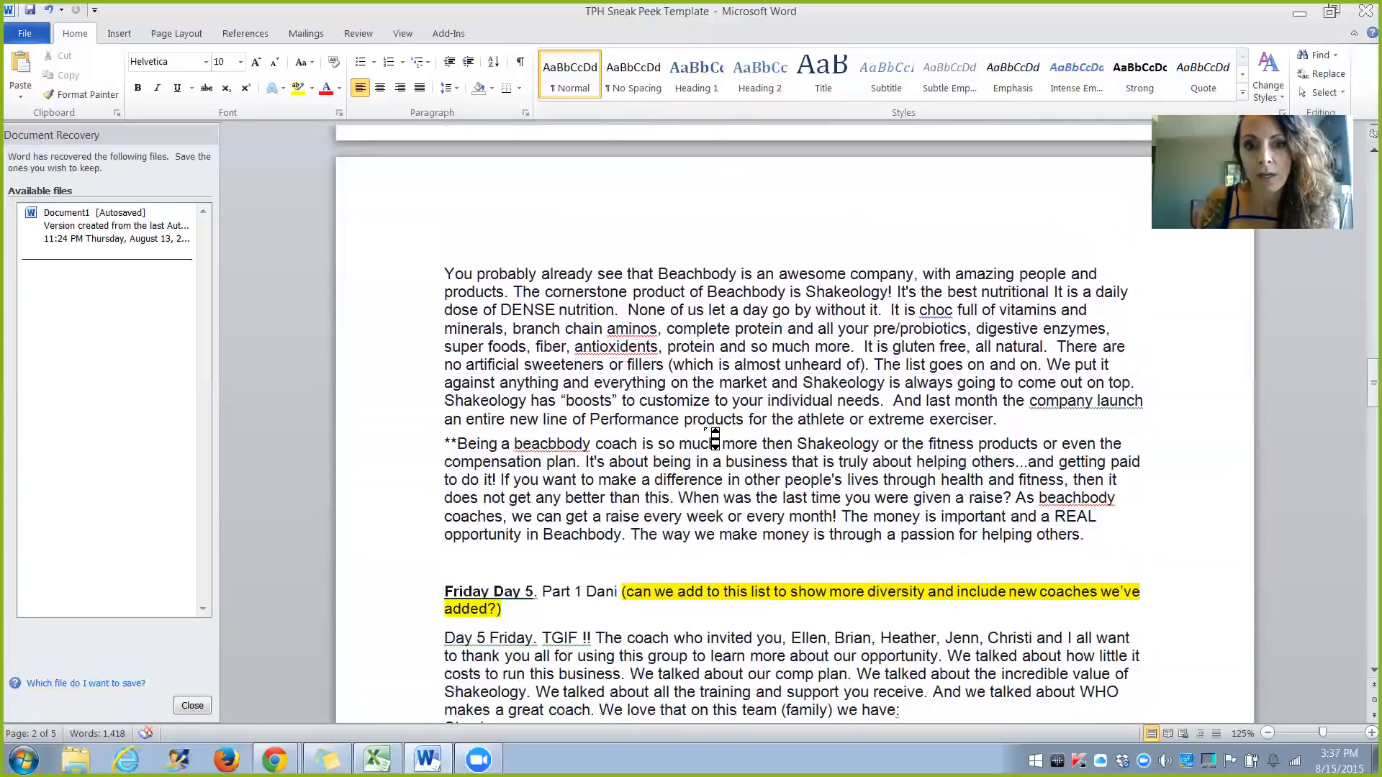
scroll("up", 3)
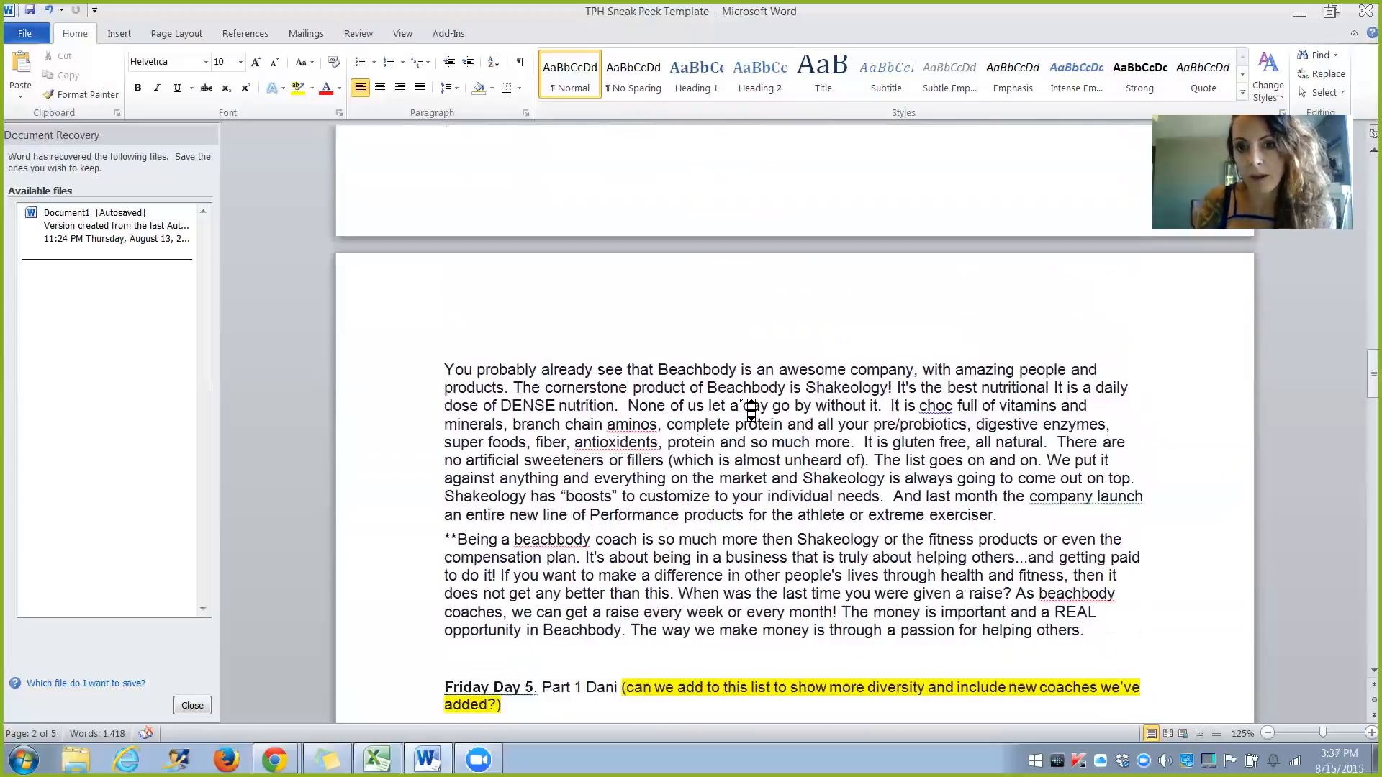
scroll("up", 3)
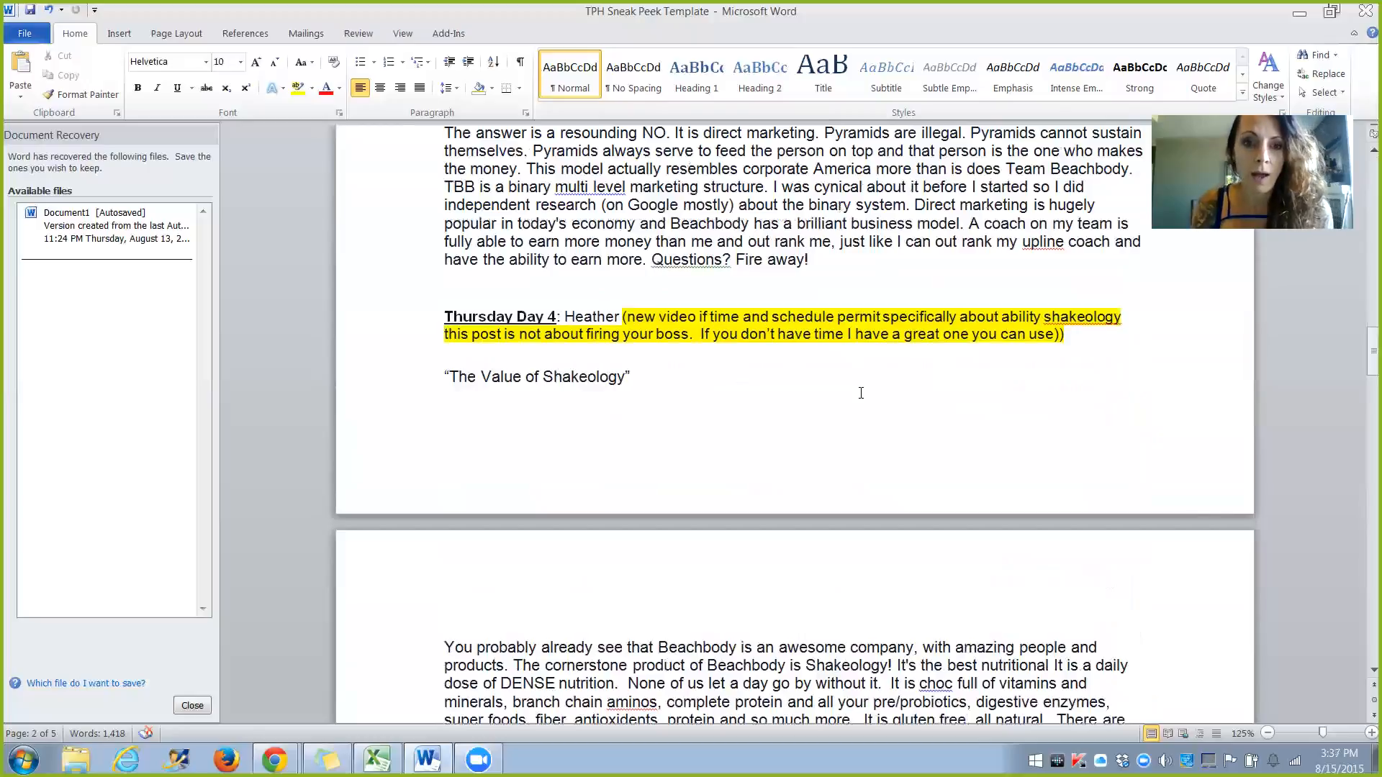
scroll("down", 3)
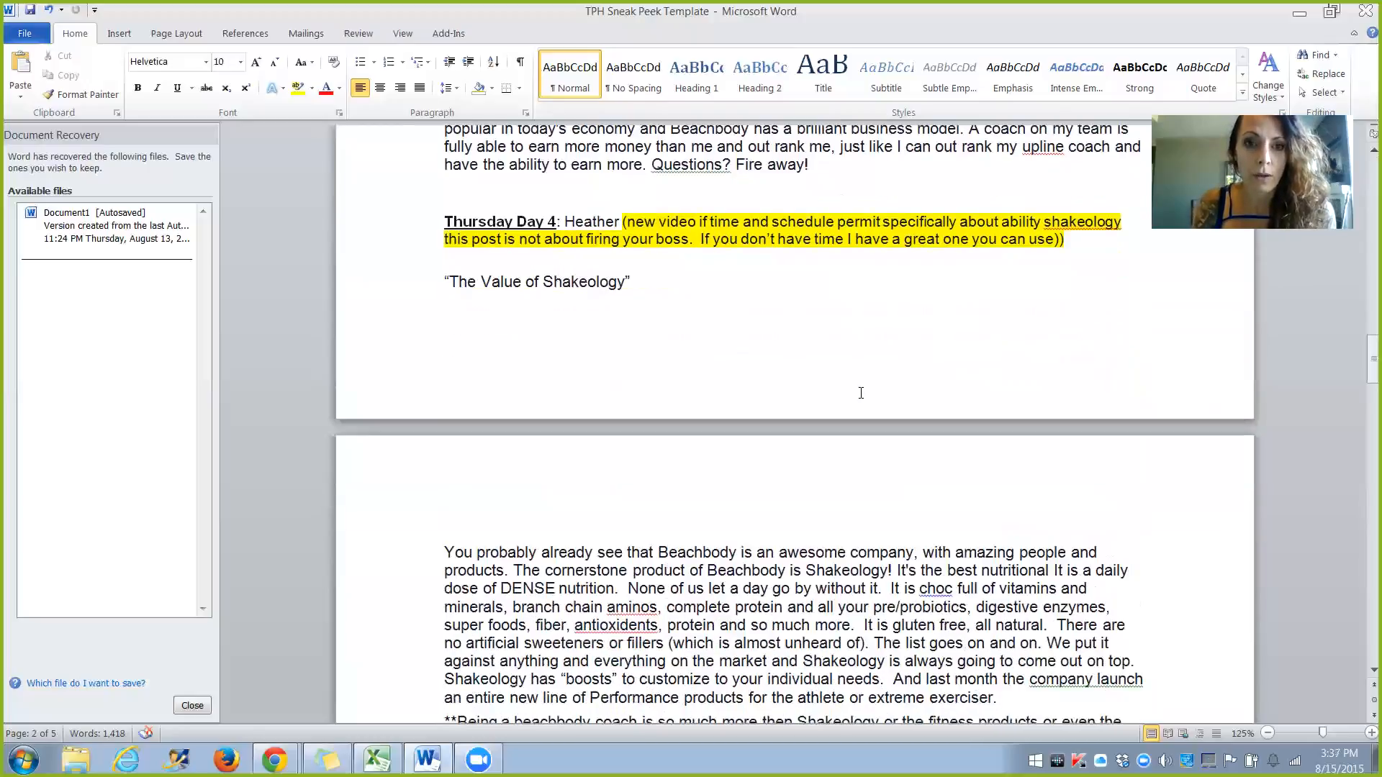
scroll("down", 3)
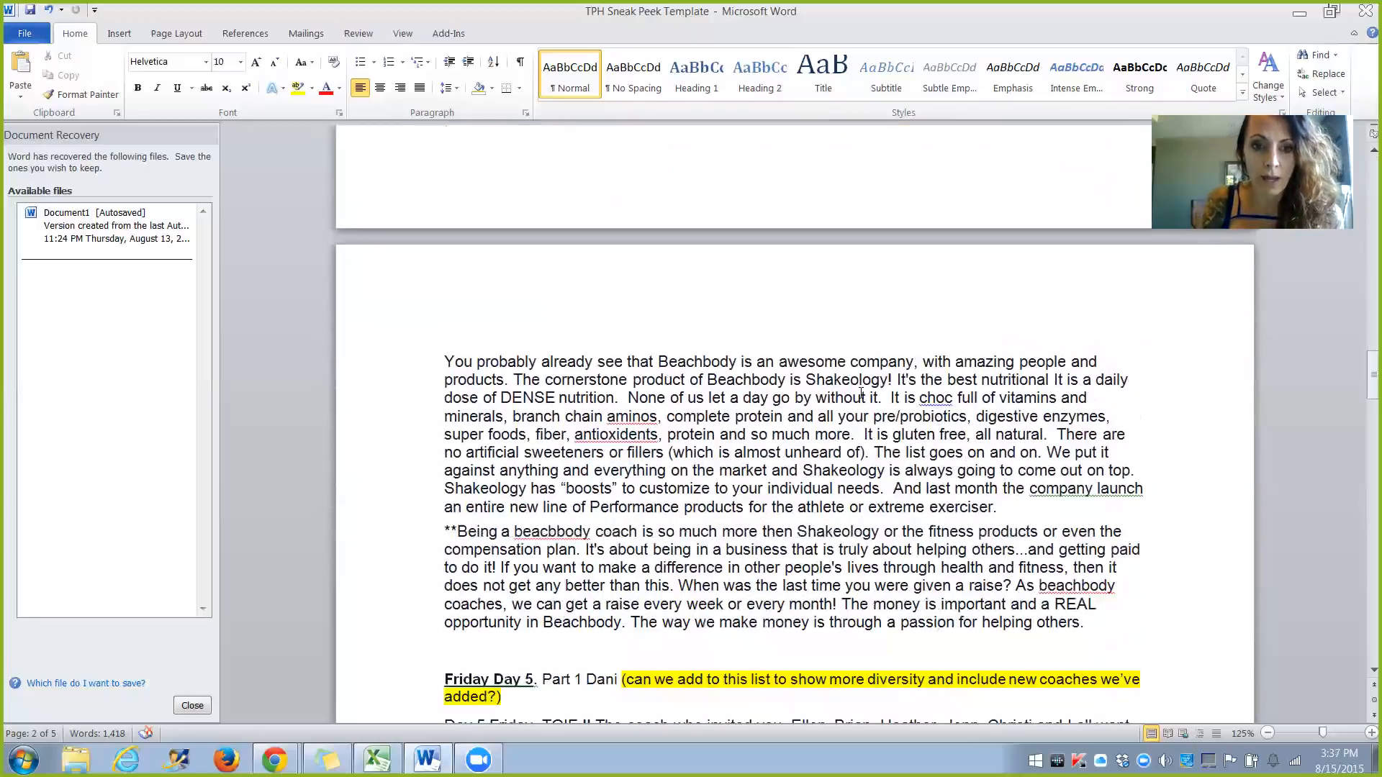
scroll("up", 3)
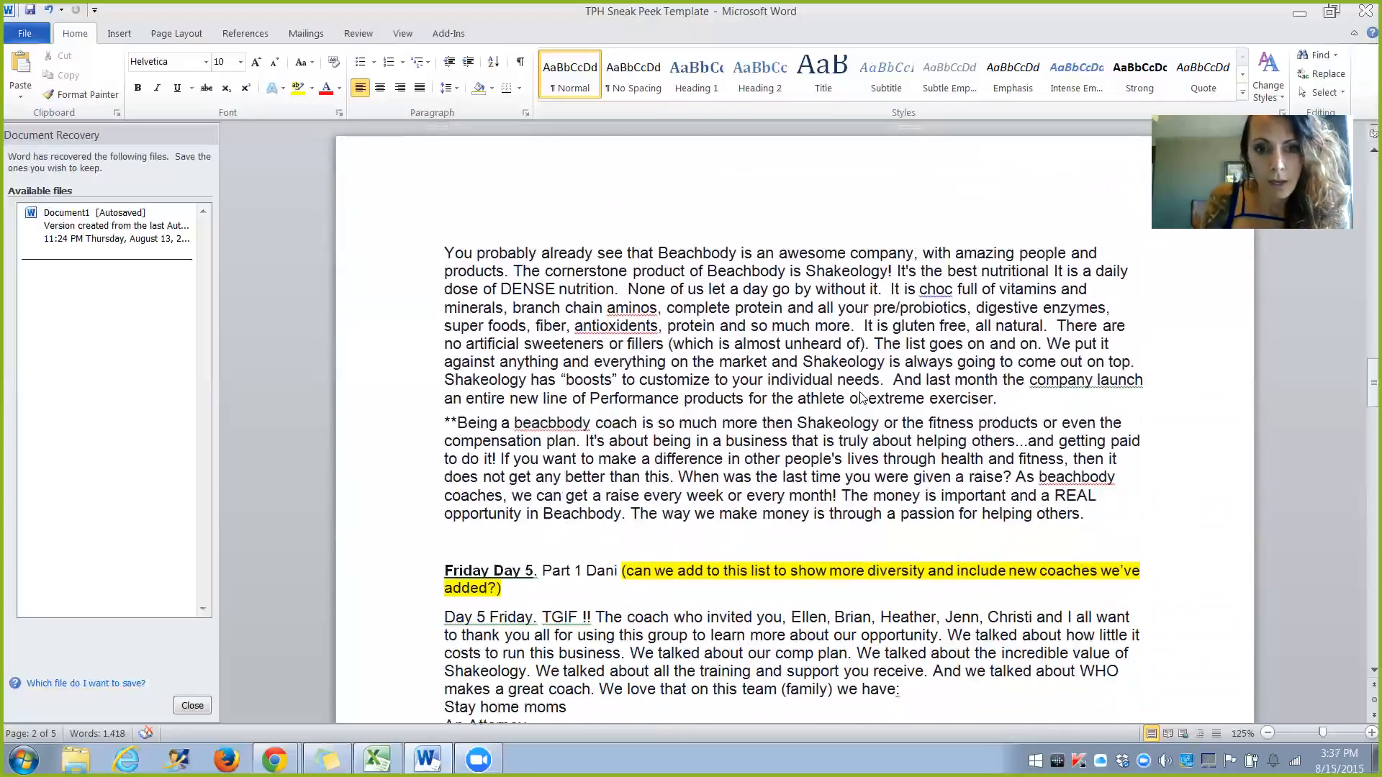
scroll("down", 3)
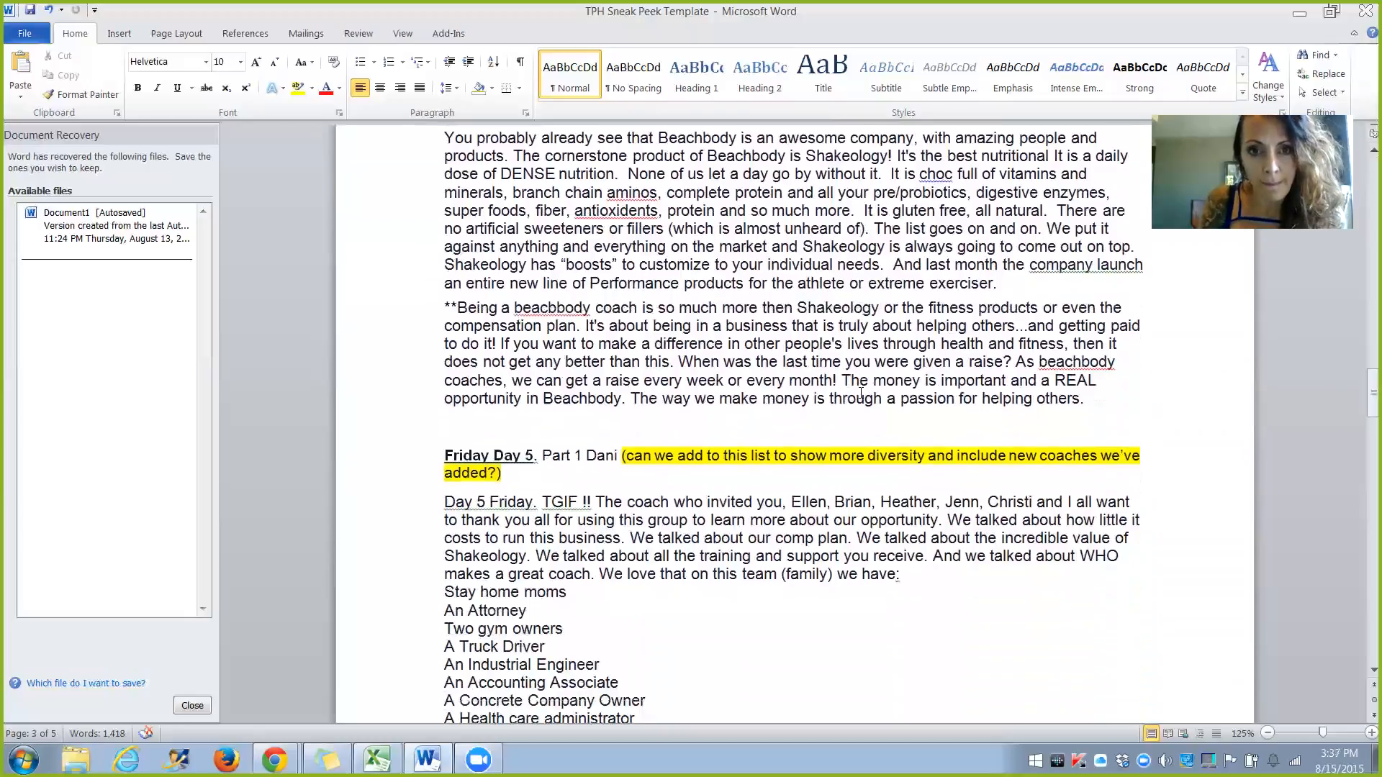
scroll("down", 3)
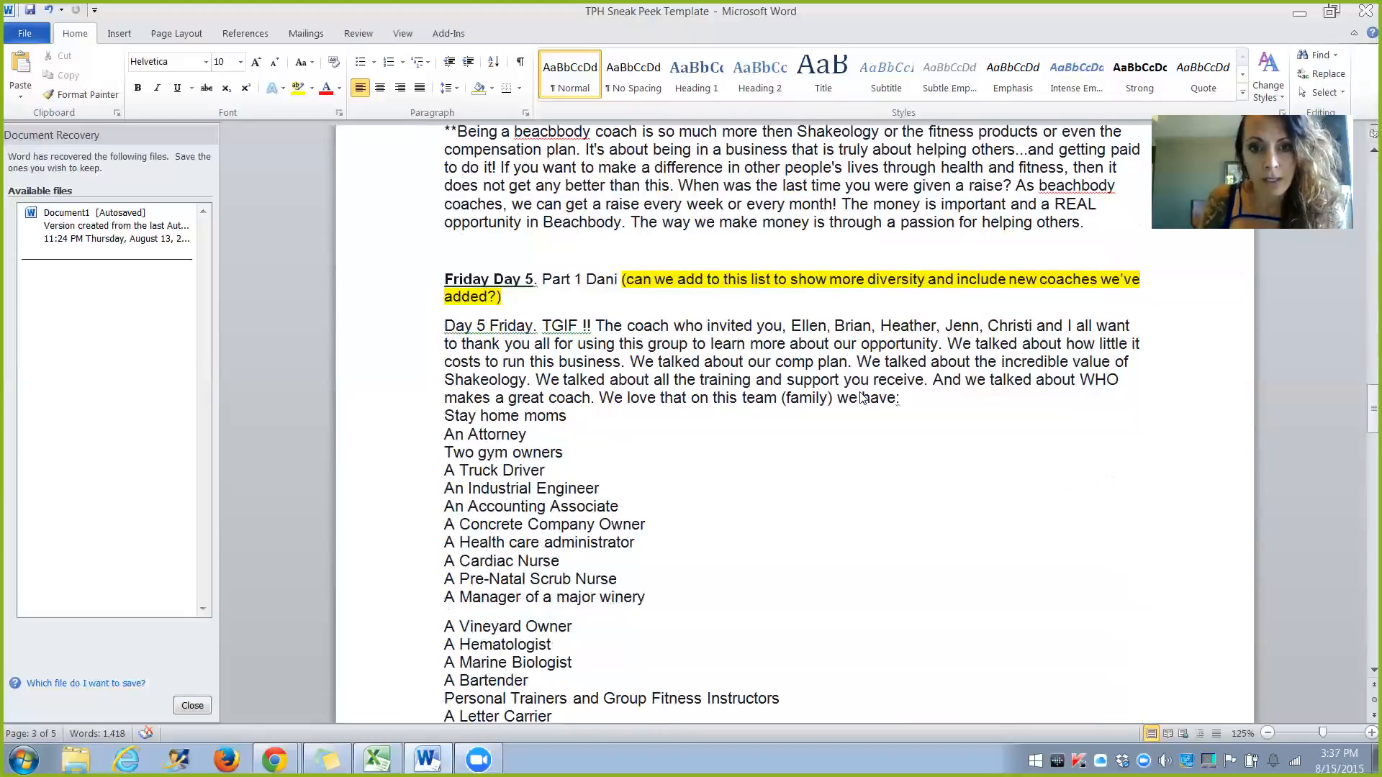
scroll("up", 3)
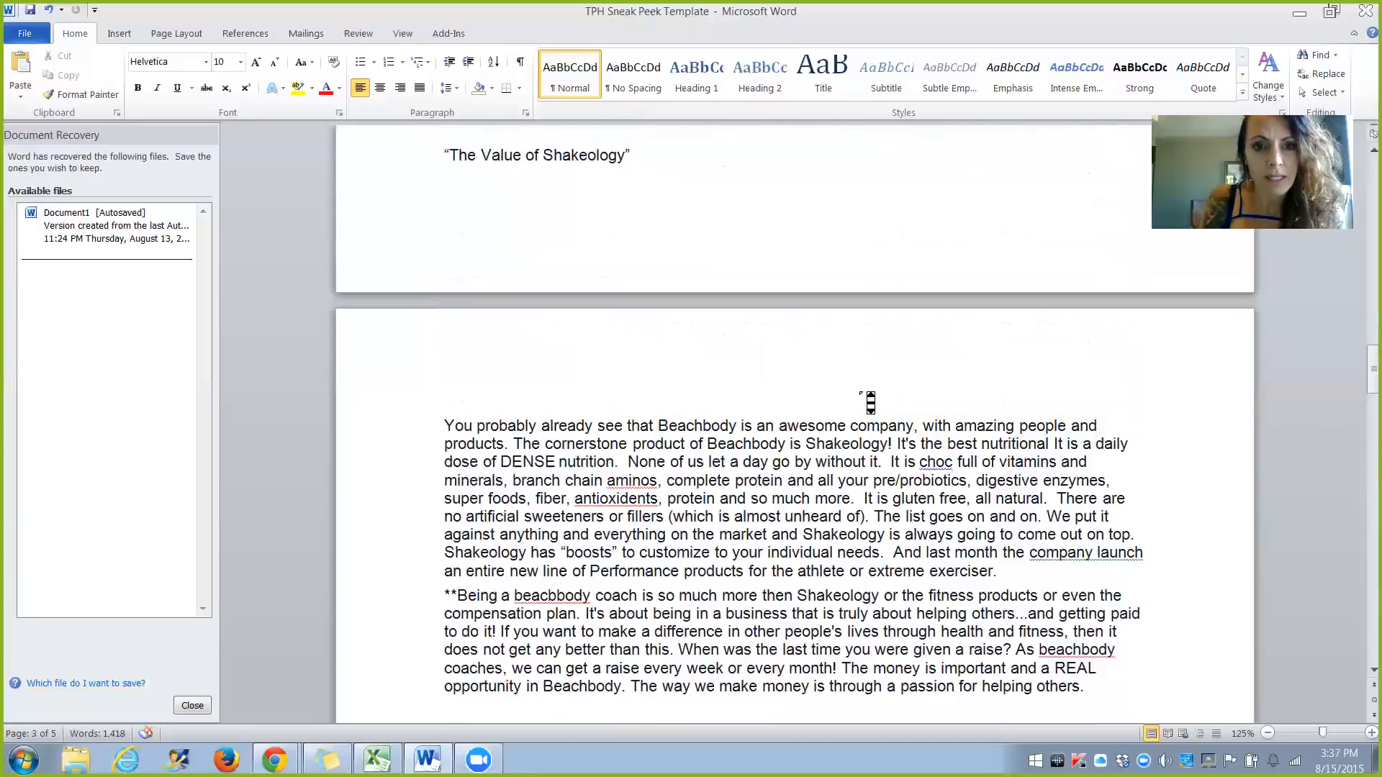
scroll("down", 3)
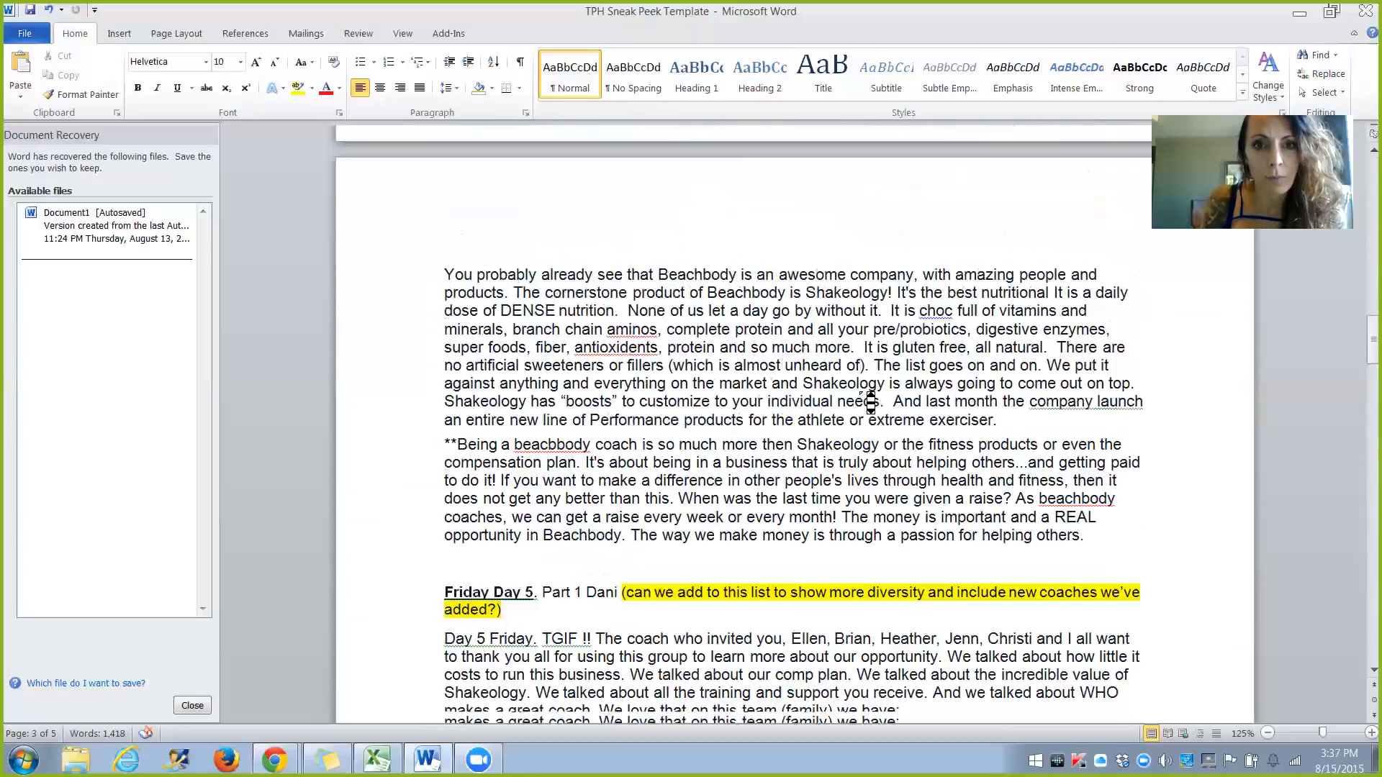
scroll("down", 3)
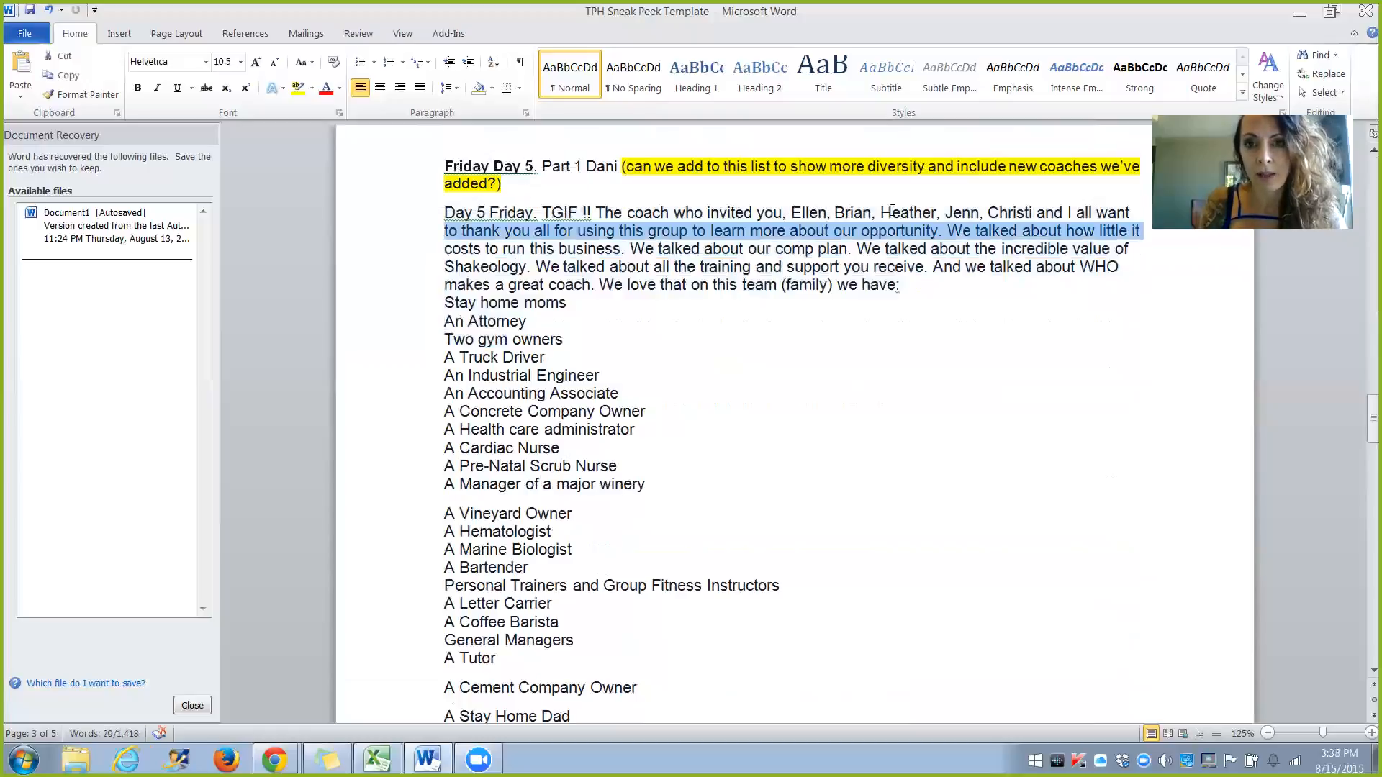
- Clear the Friday welcome highlight and scroll to the 'Coaches are everyday people' image
left_click(868, 346)
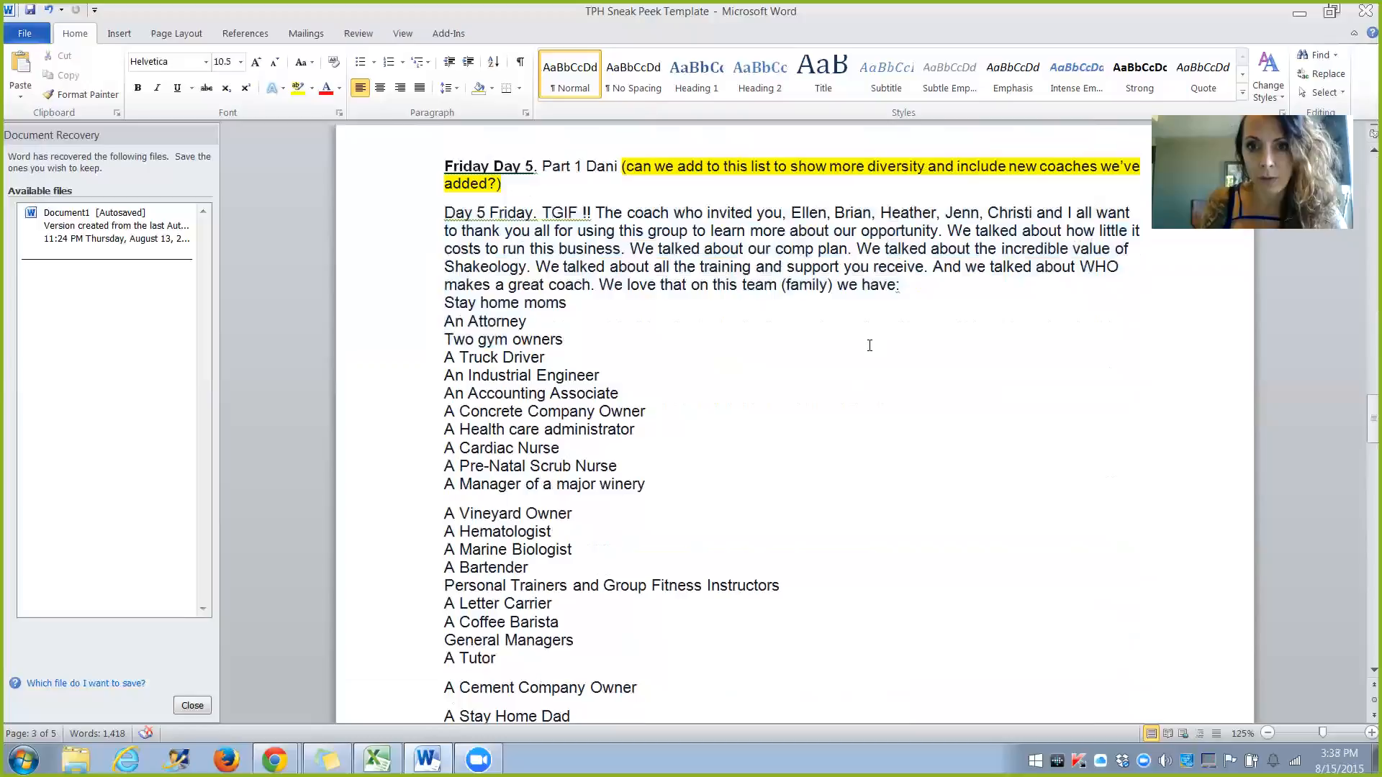
left_click(563, 339)
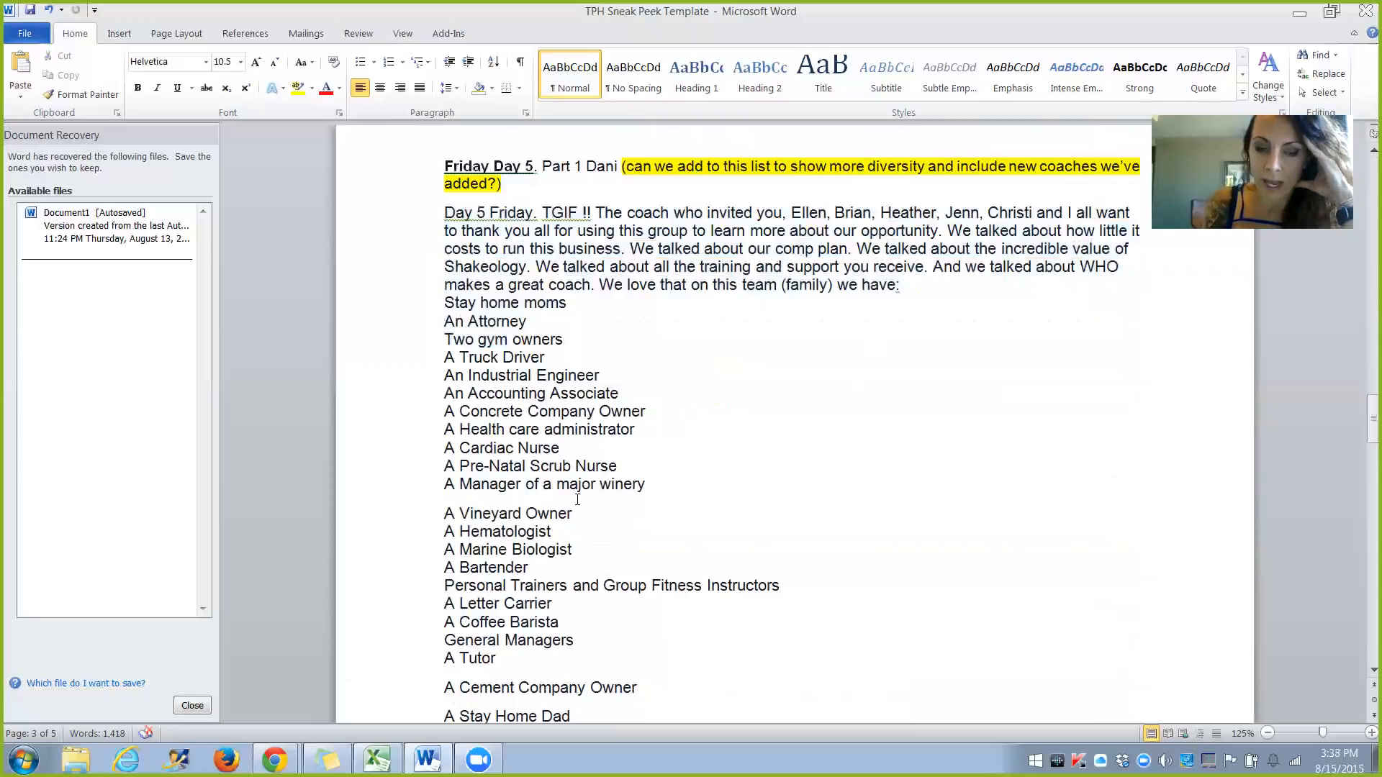
scroll("down", 3)
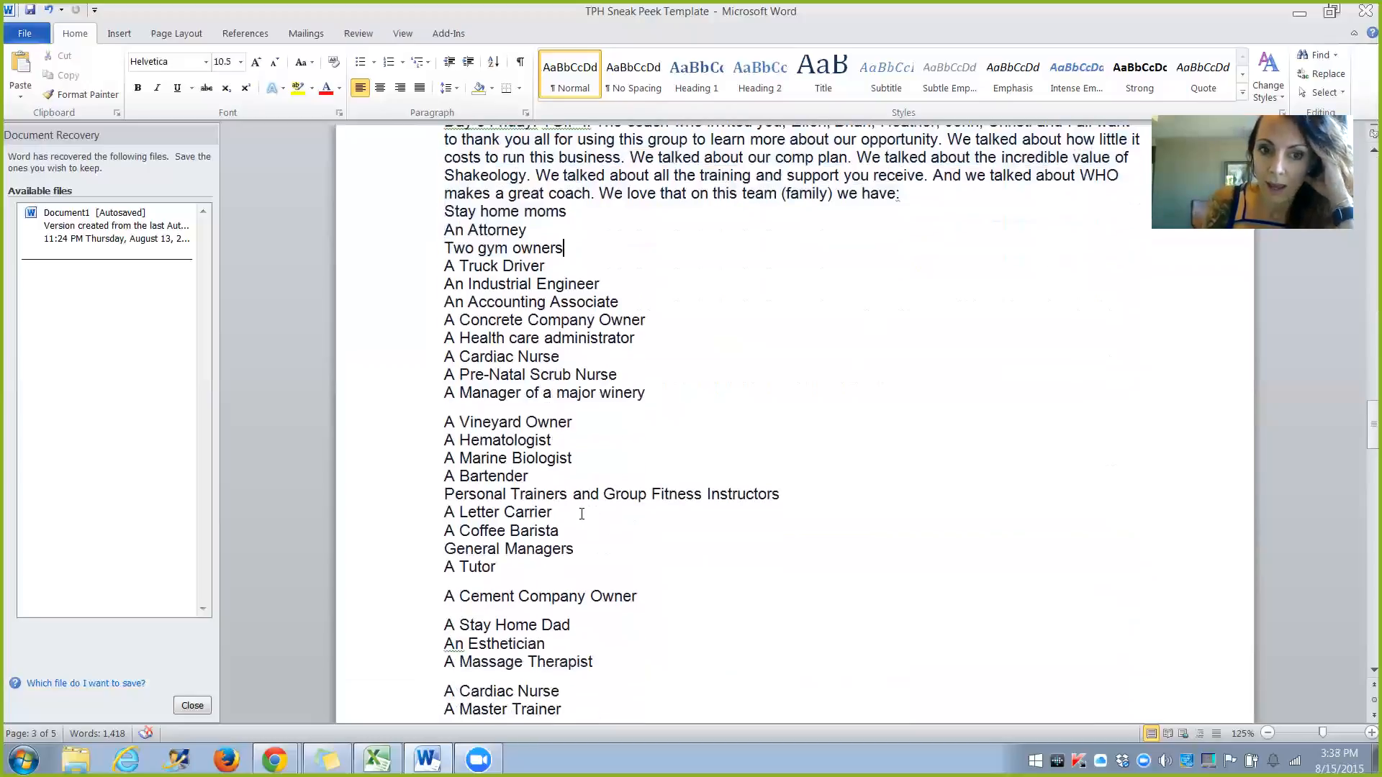
scroll("down", 3)
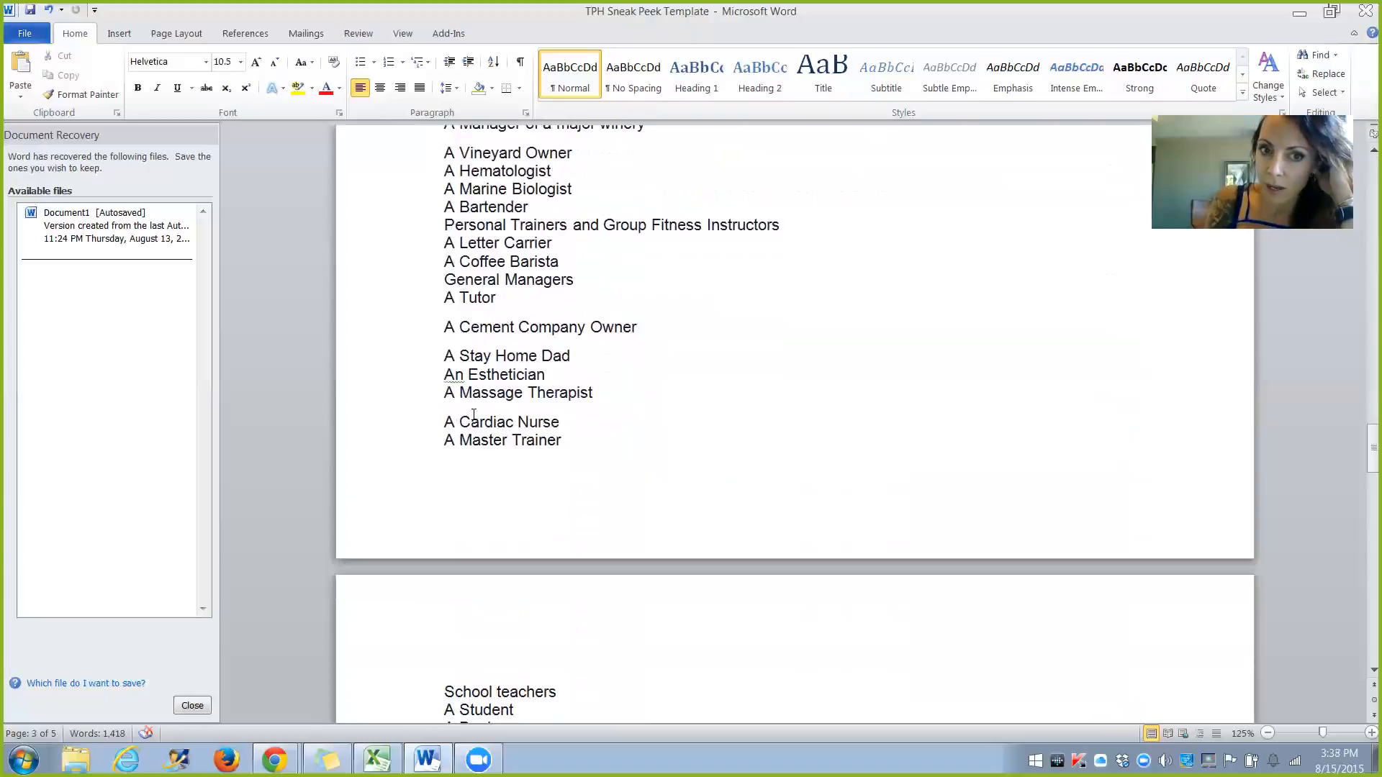
scroll("down", 3)
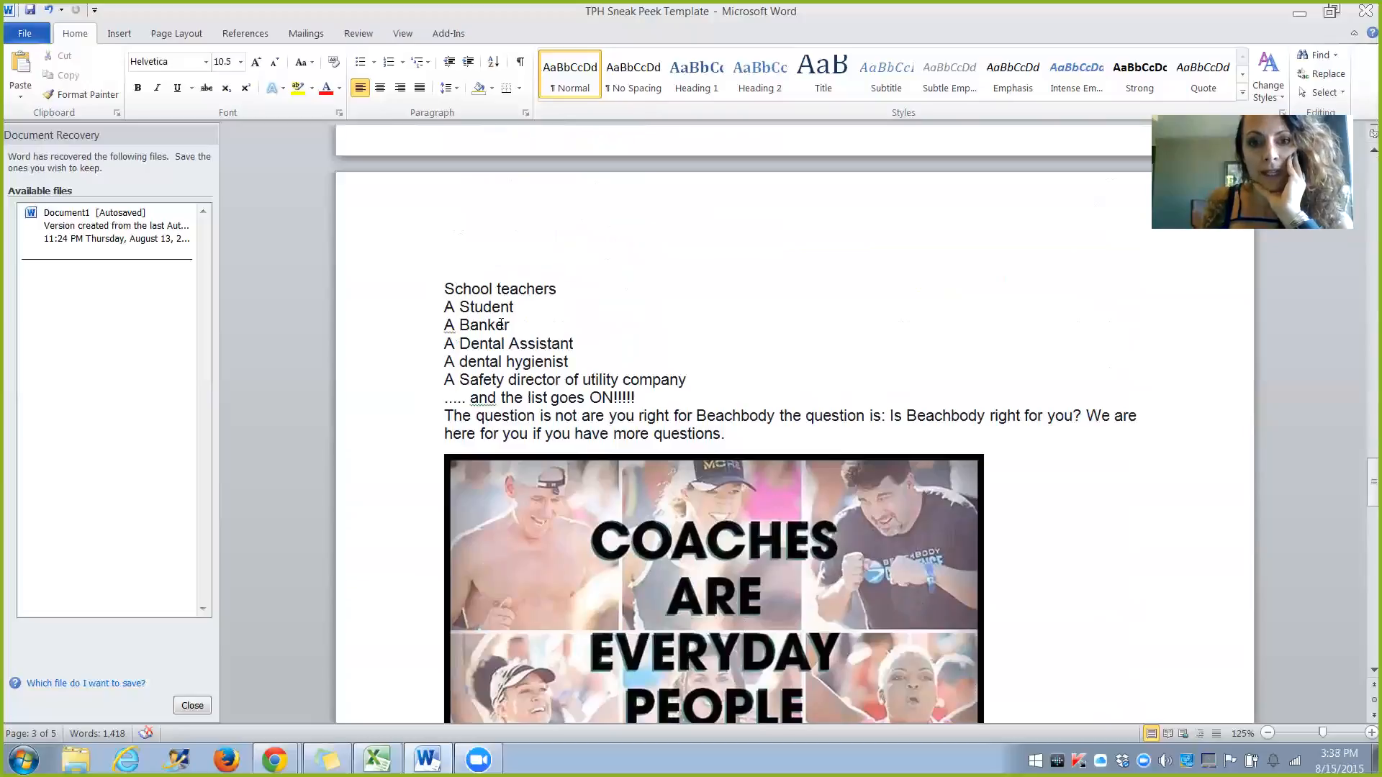
scroll("down", 3)
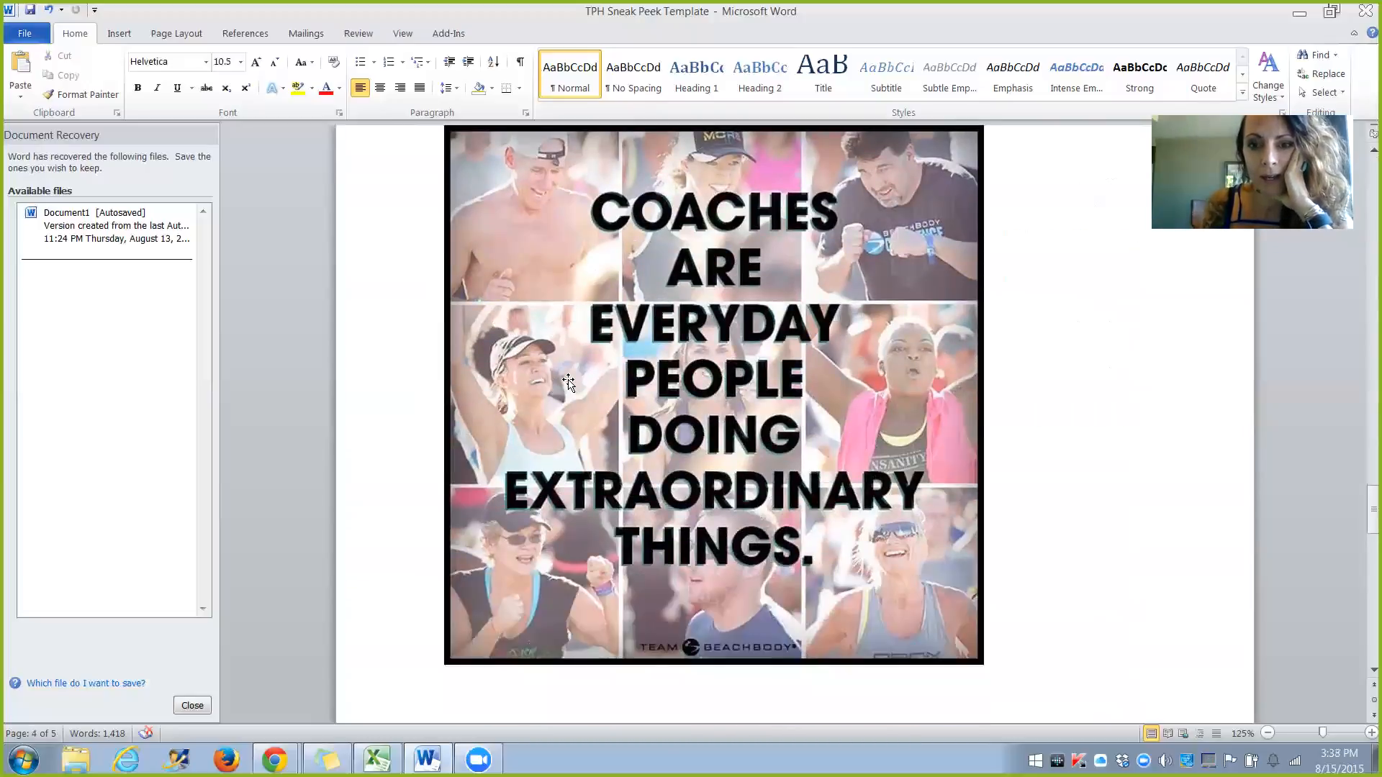
scroll("up", 3)
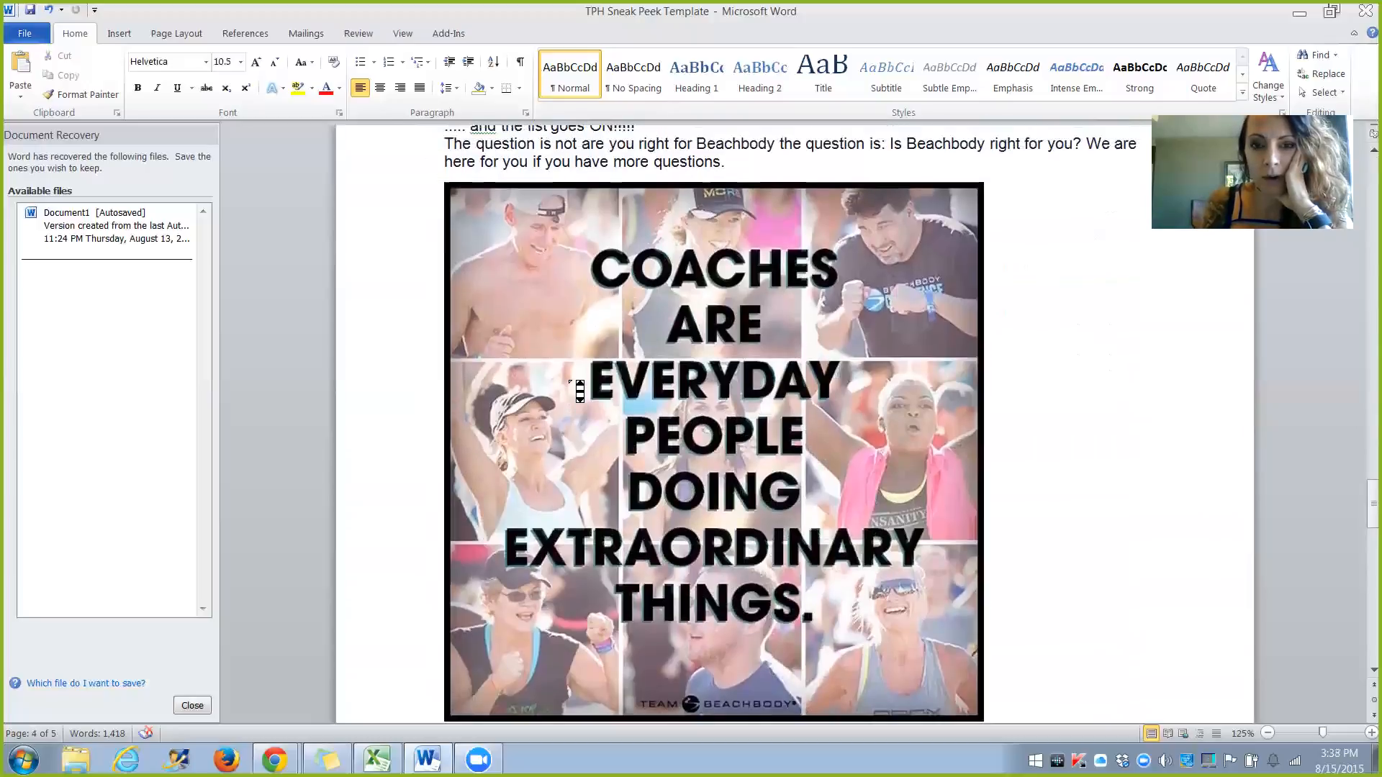
scroll("up", 3)
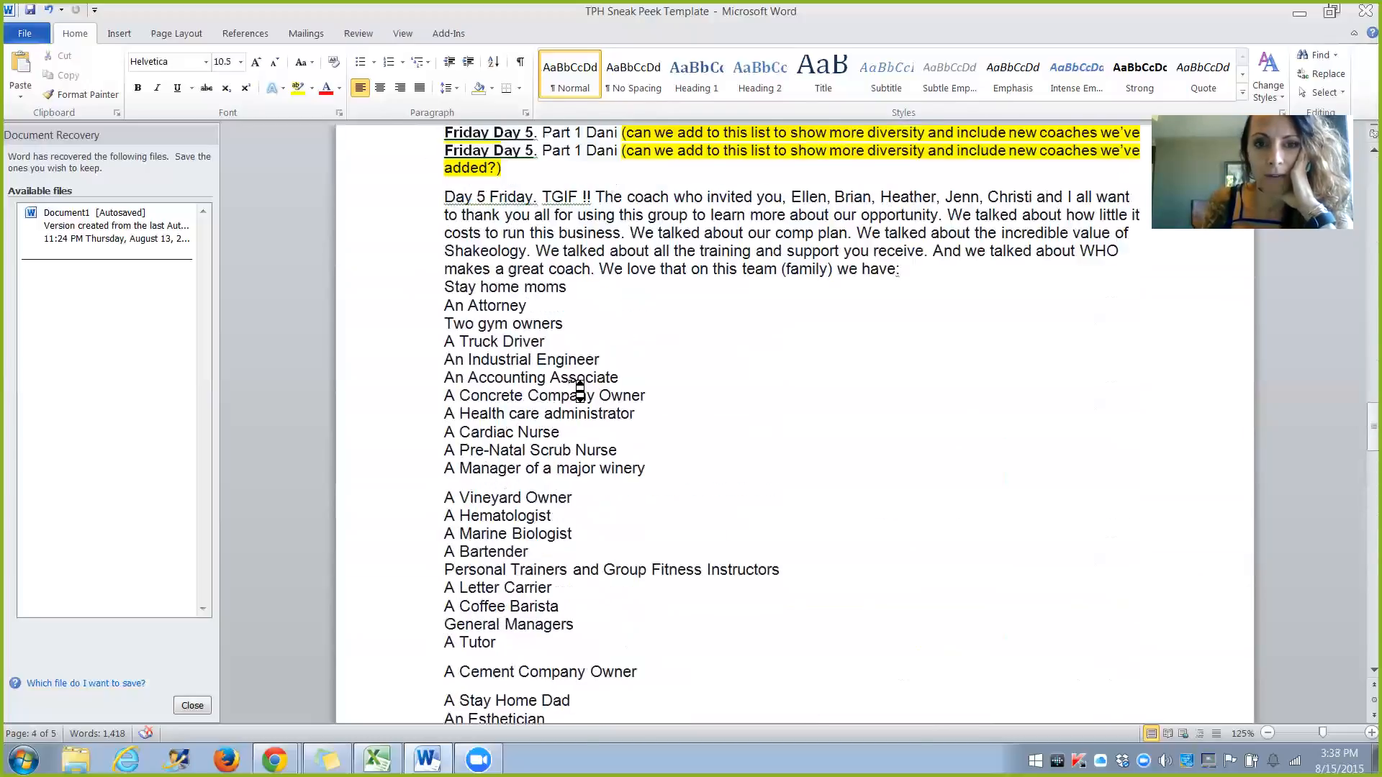
scroll("down", 3)
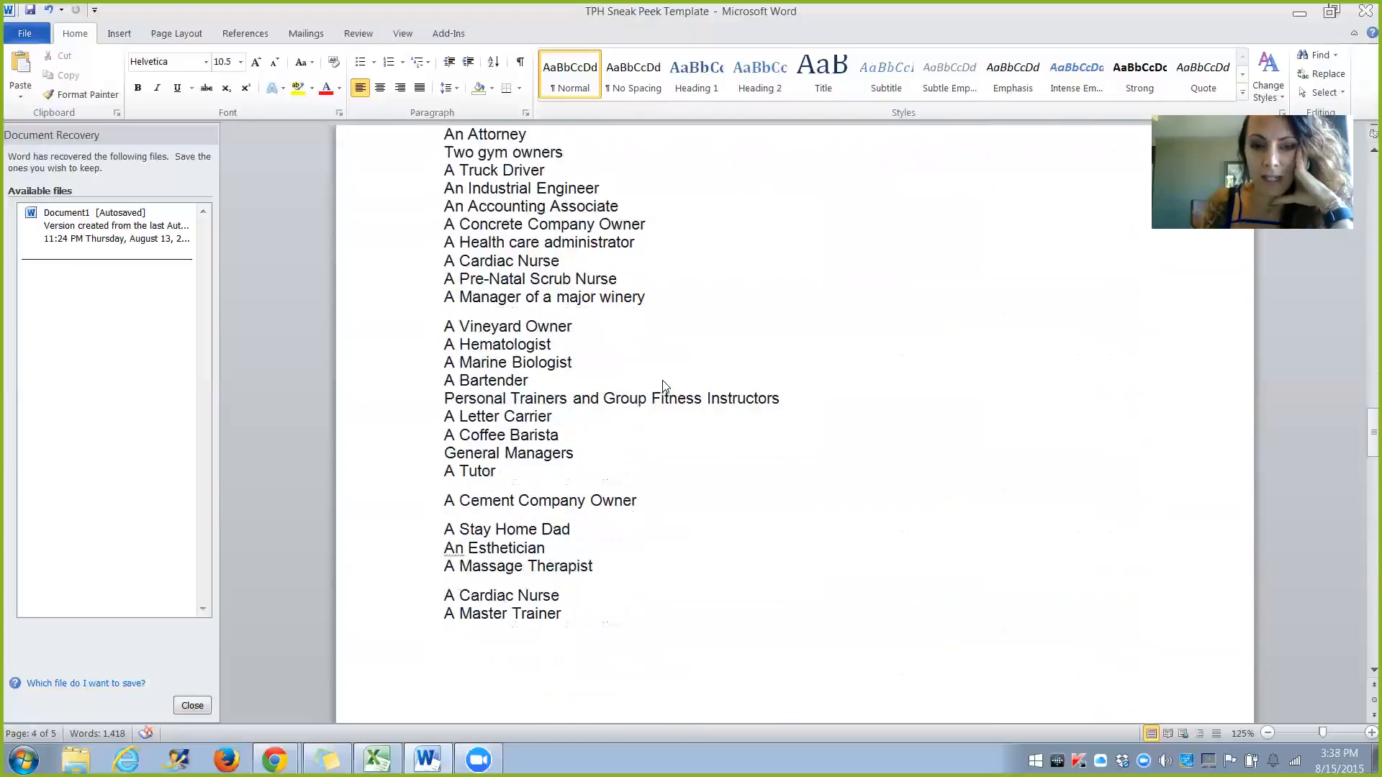
scroll("down", 3)
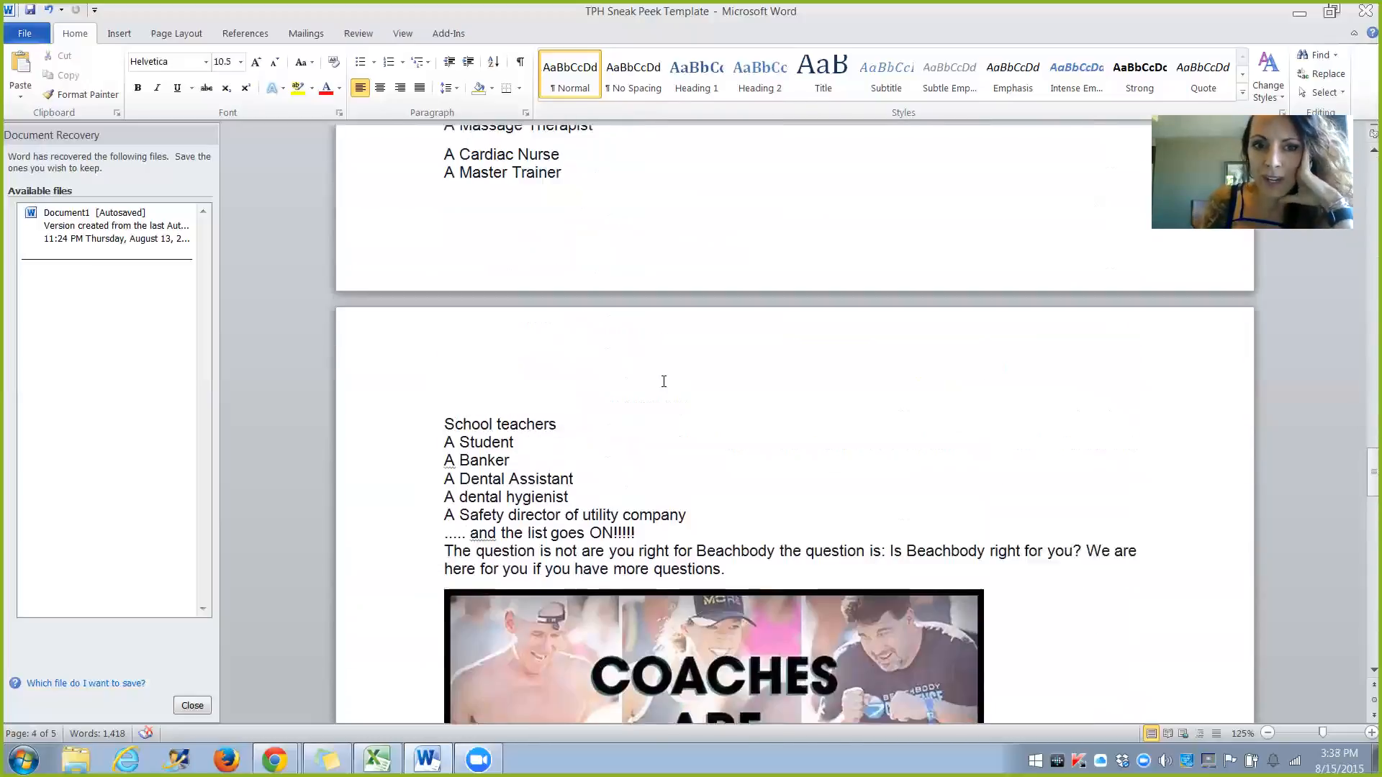
scroll("up", 3)
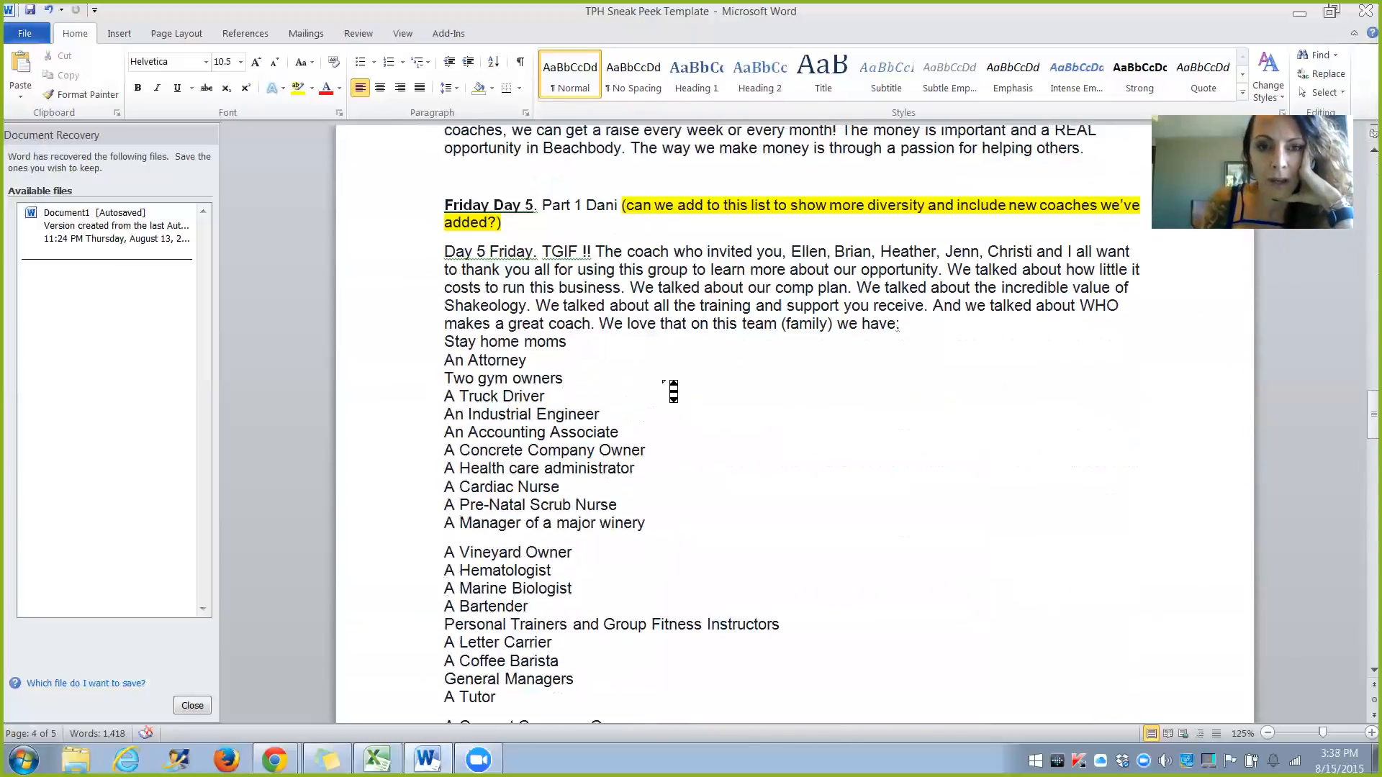
scroll("down", 3)
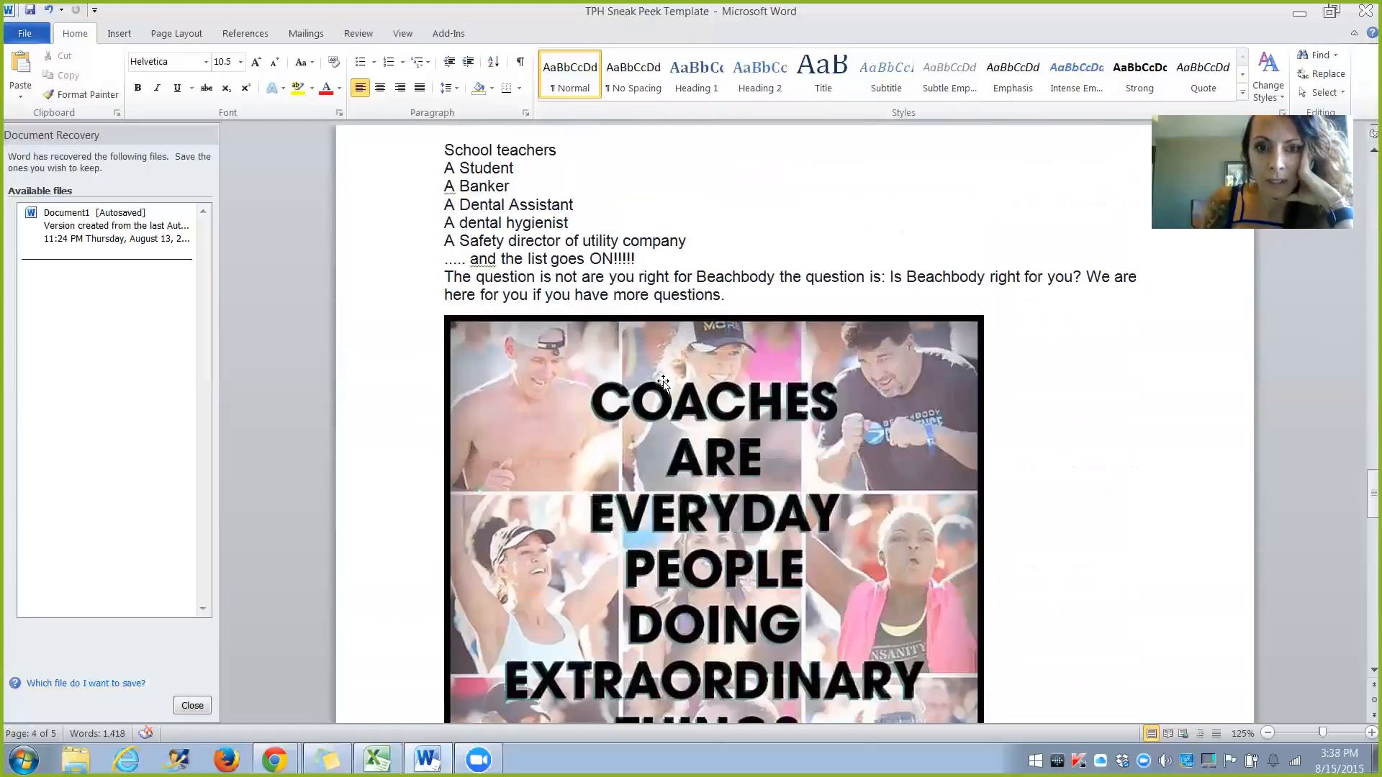
- Scroll down to the 'Friday part 2' thank-you post and the coach video links
scroll("down", 3)
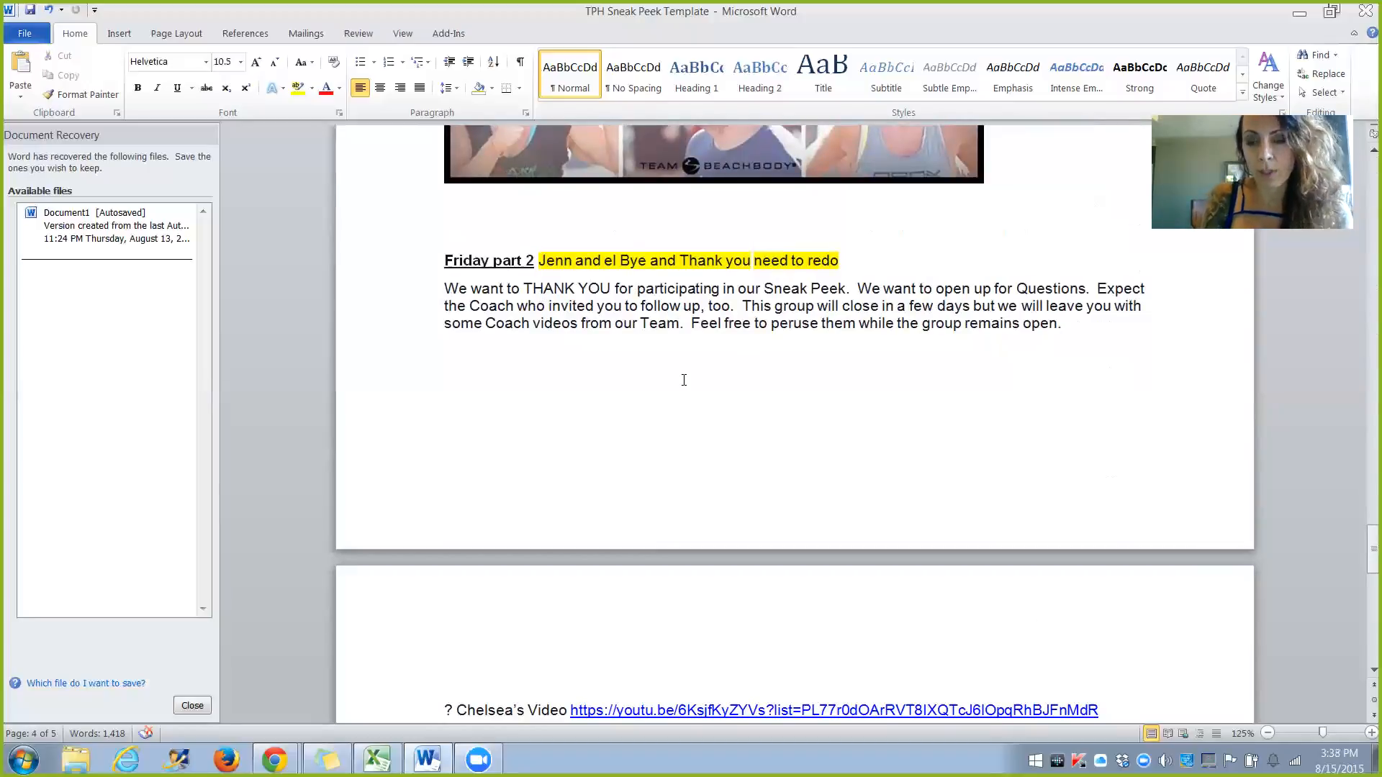
scroll("down", 3)
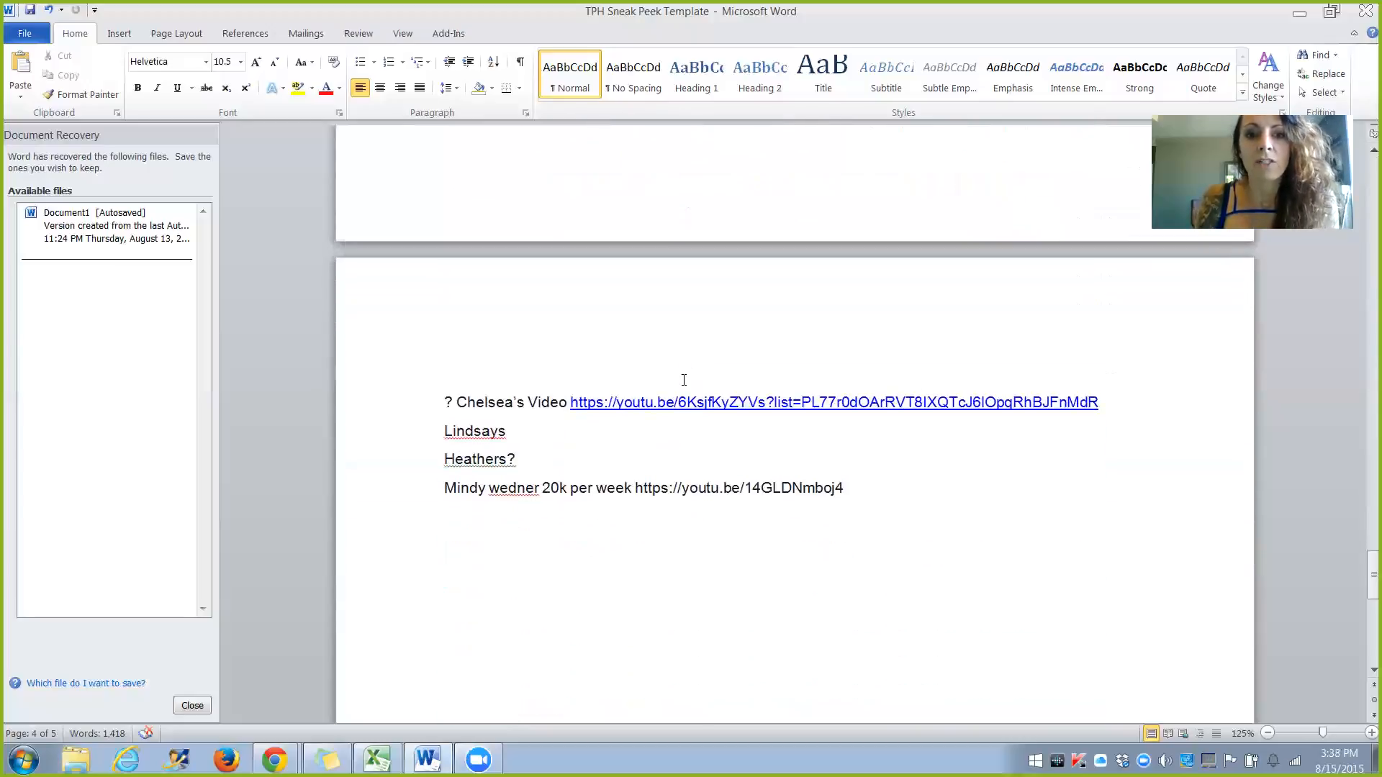
scroll("down", 3)
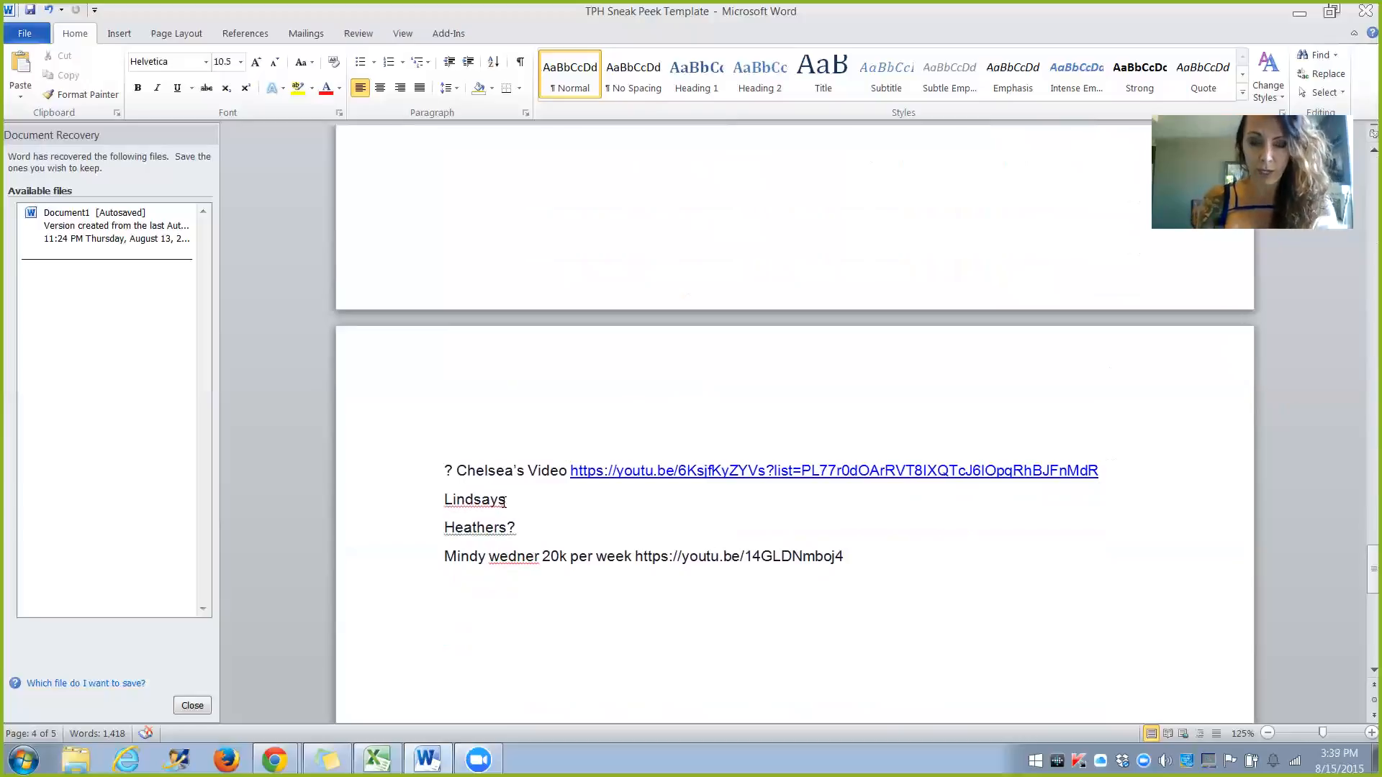
mouse_move(495, 571)
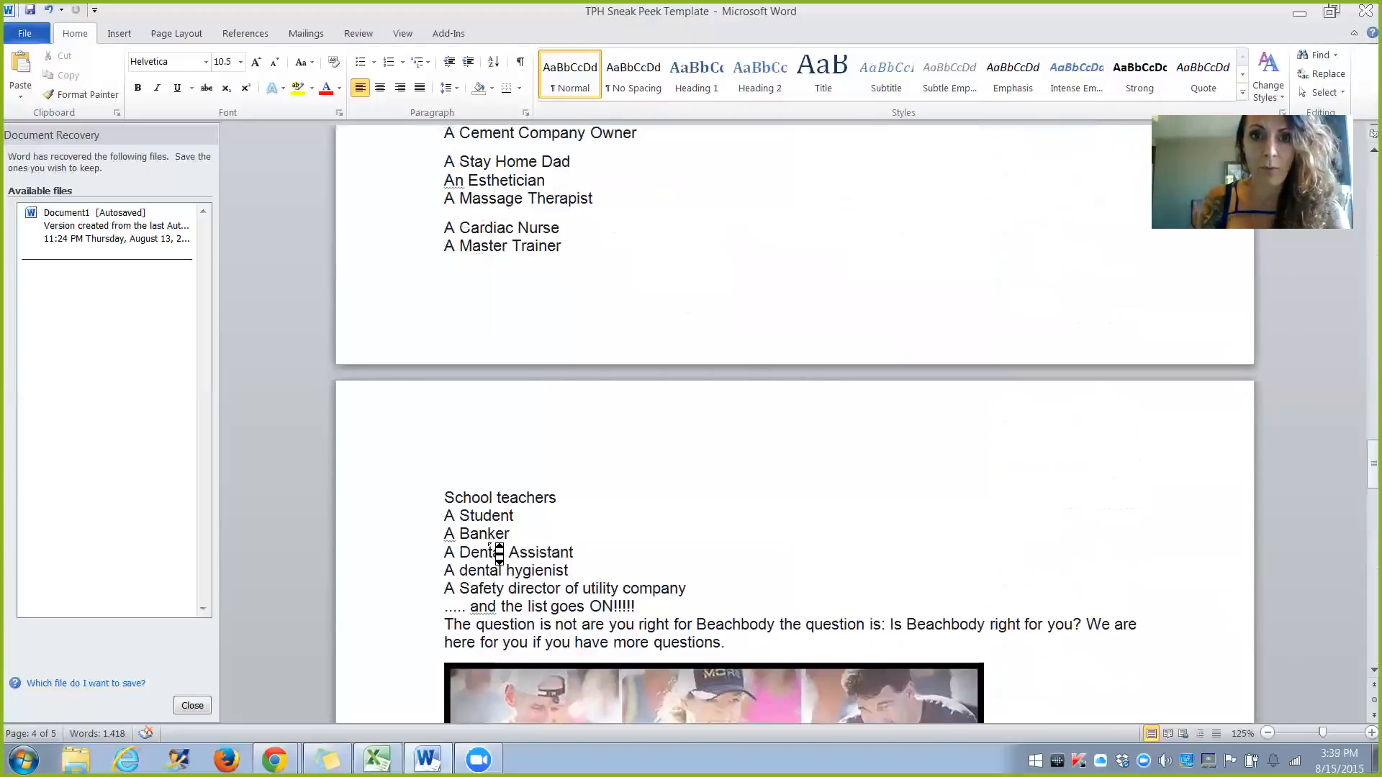
- Scroll up through earlier posts, then back down to the 'Friday part 2' post
scroll("up", 3)
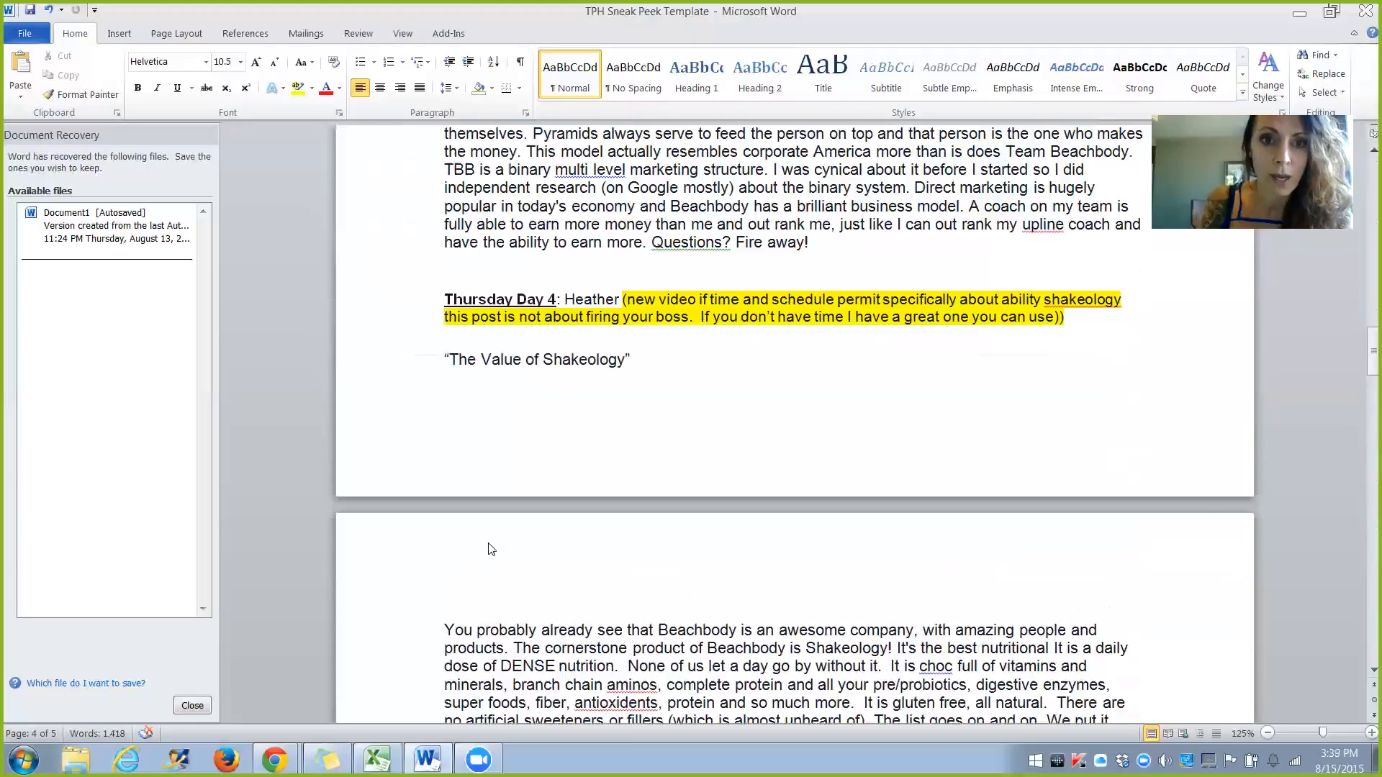
scroll("up", 3)
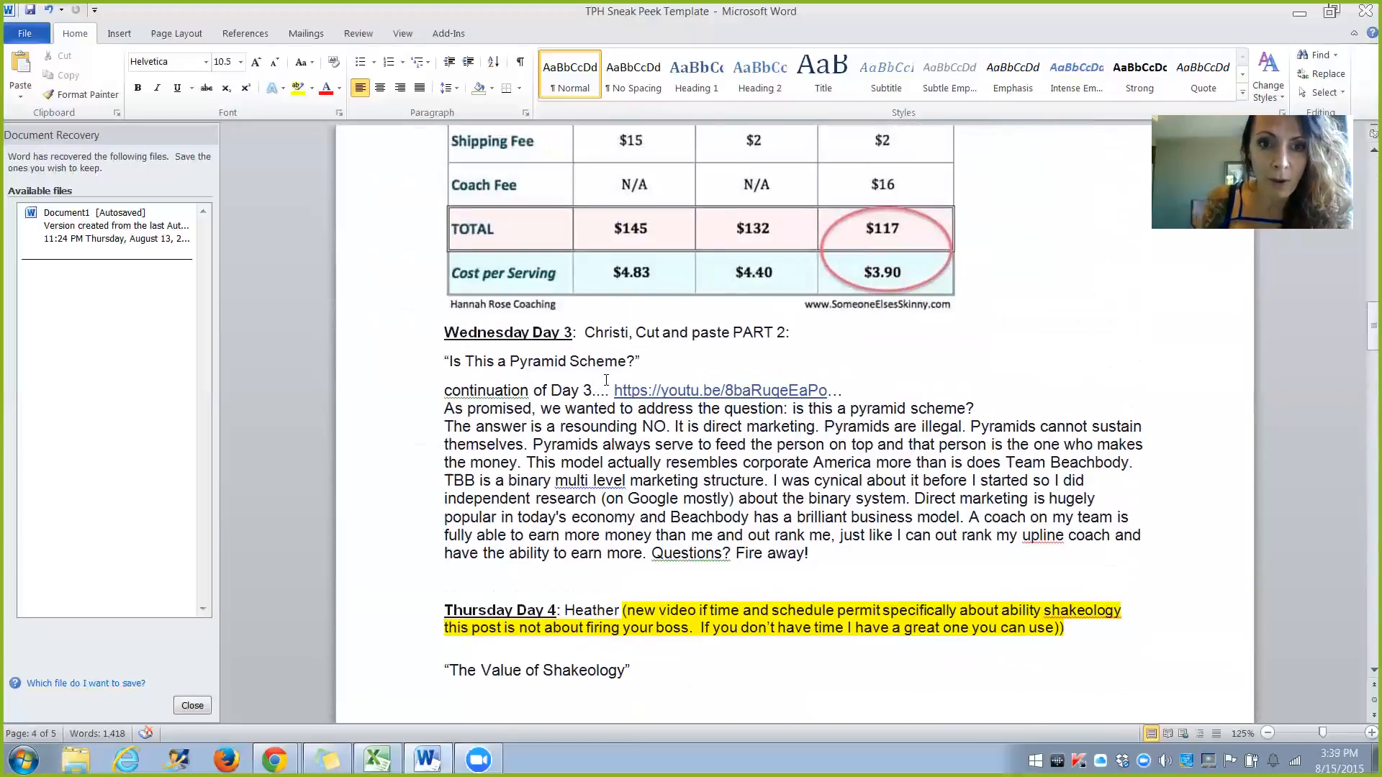
mouse_move(623, 476)
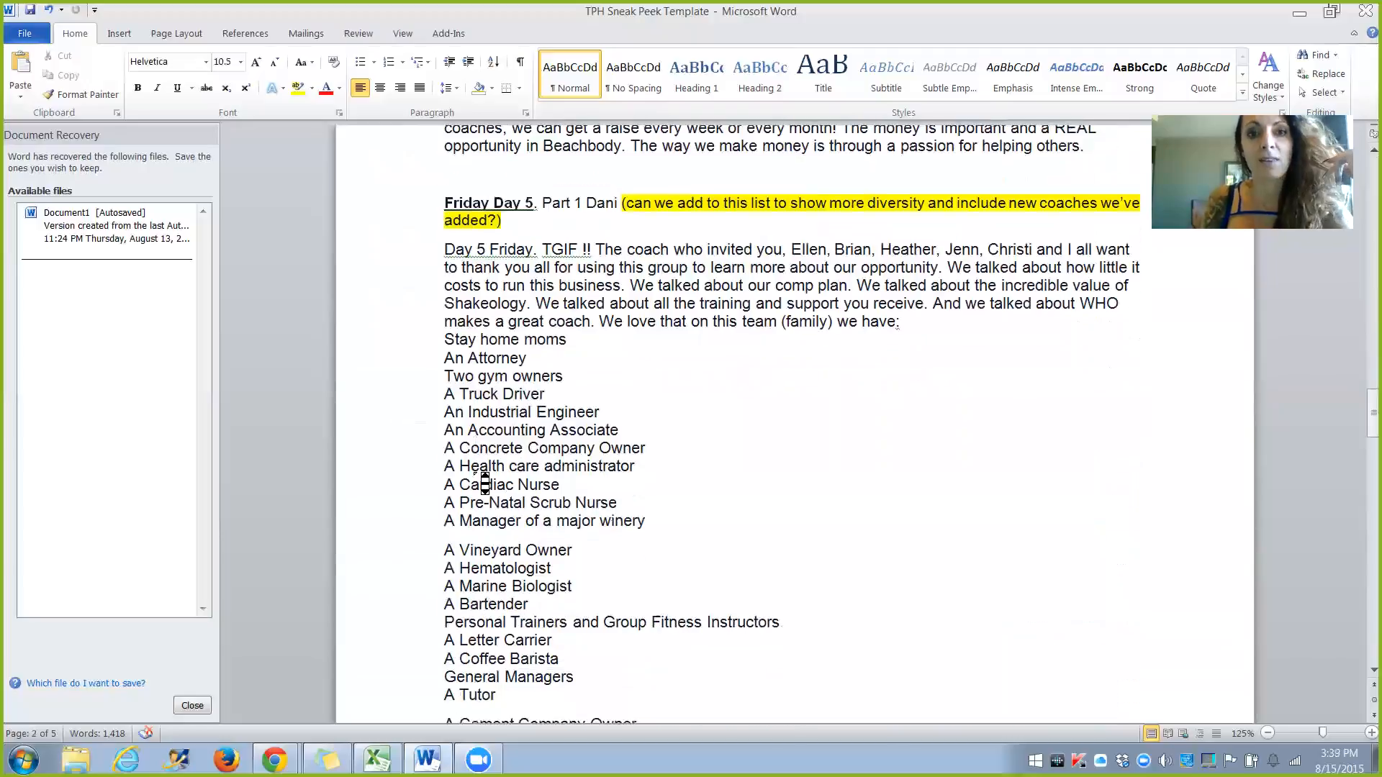
scroll("down", 3)
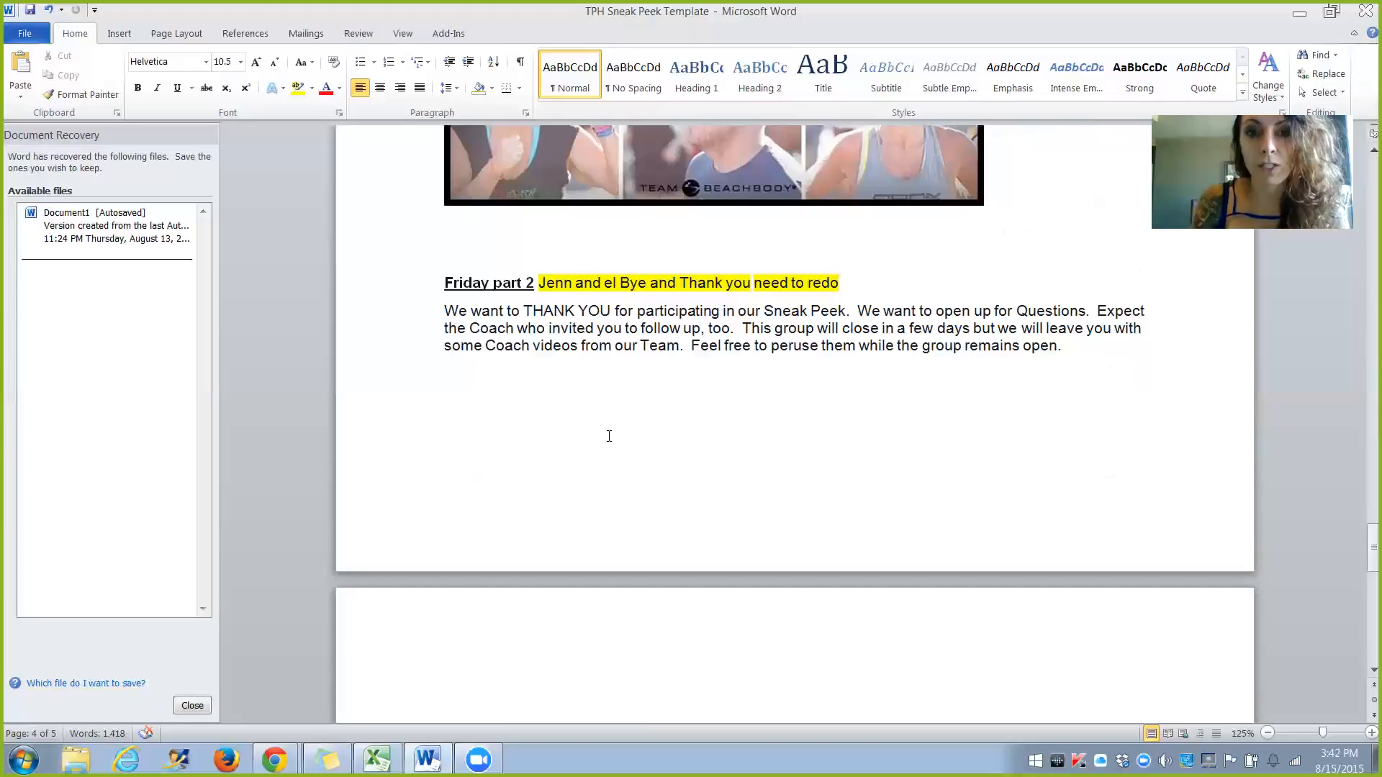
- Scroll up to show 'Friday part 2' beneath the 'everyday people doing extraordinary things' image
scroll("up", 3)
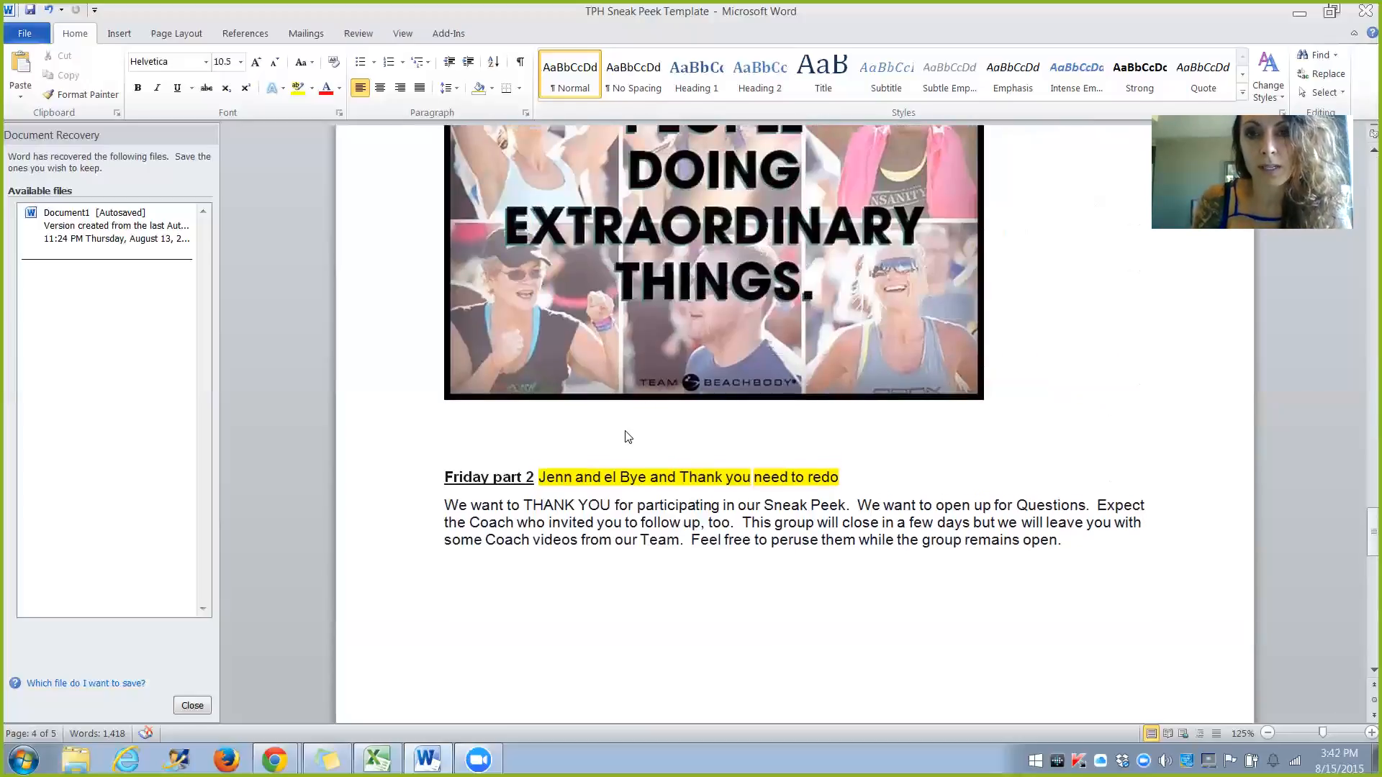